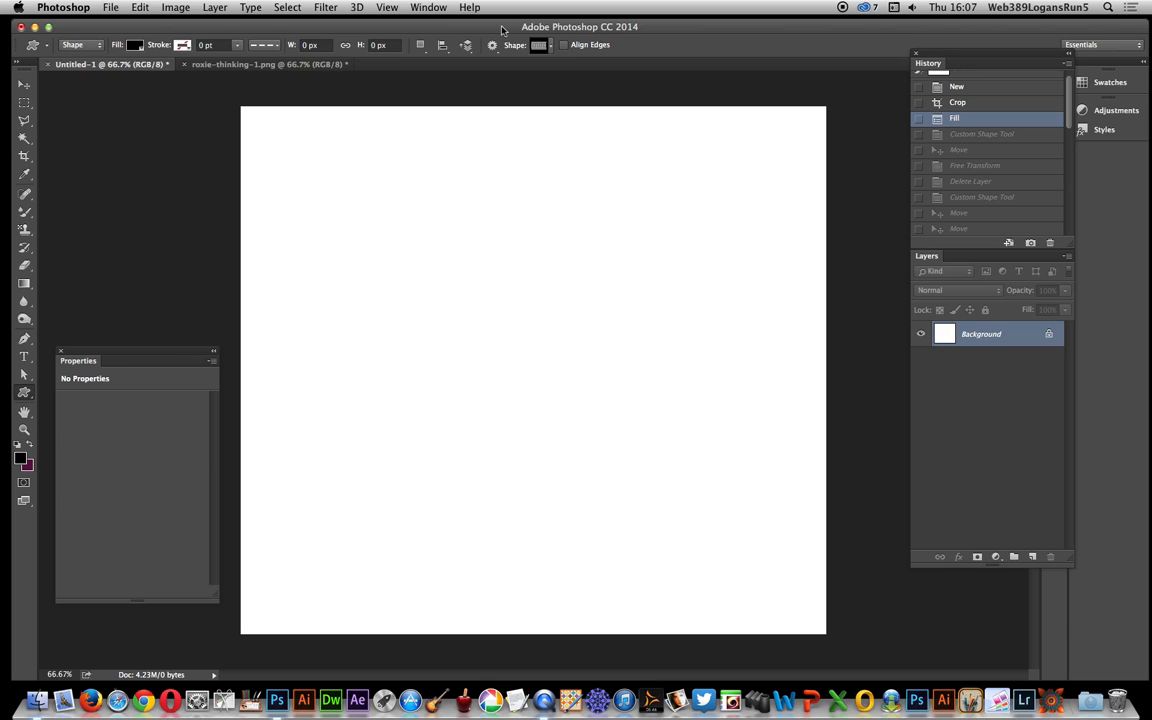
pyautogui.moveTo(457, 103)
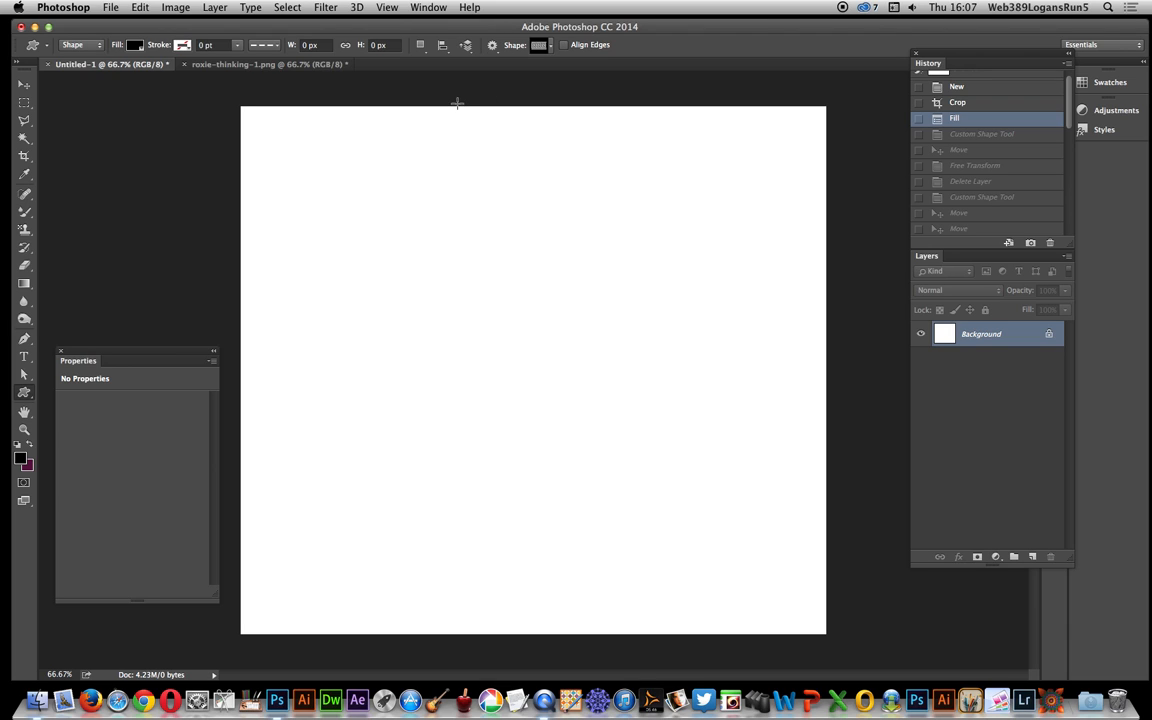
pyautogui.moveTo(23, 396)
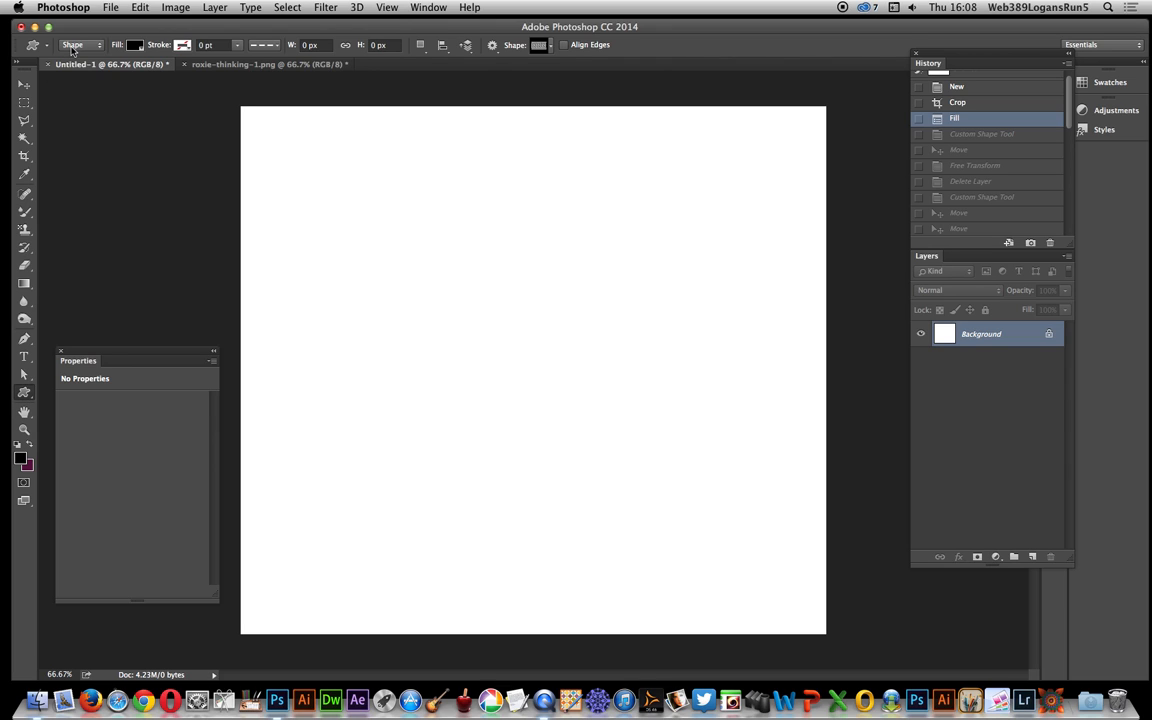
pyautogui.moveTo(462, 44)
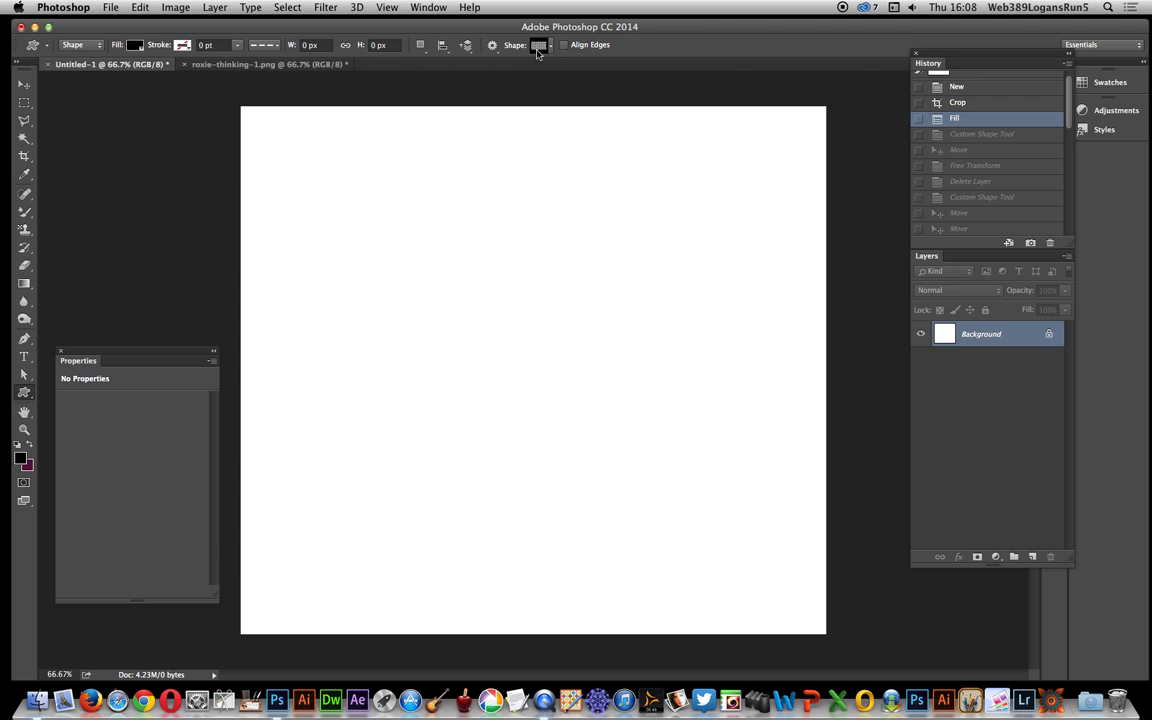
# - Draw the Greek-key custom shape, add two copies beside it, and convert all three into one smart object
pyautogui.click(540, 45)
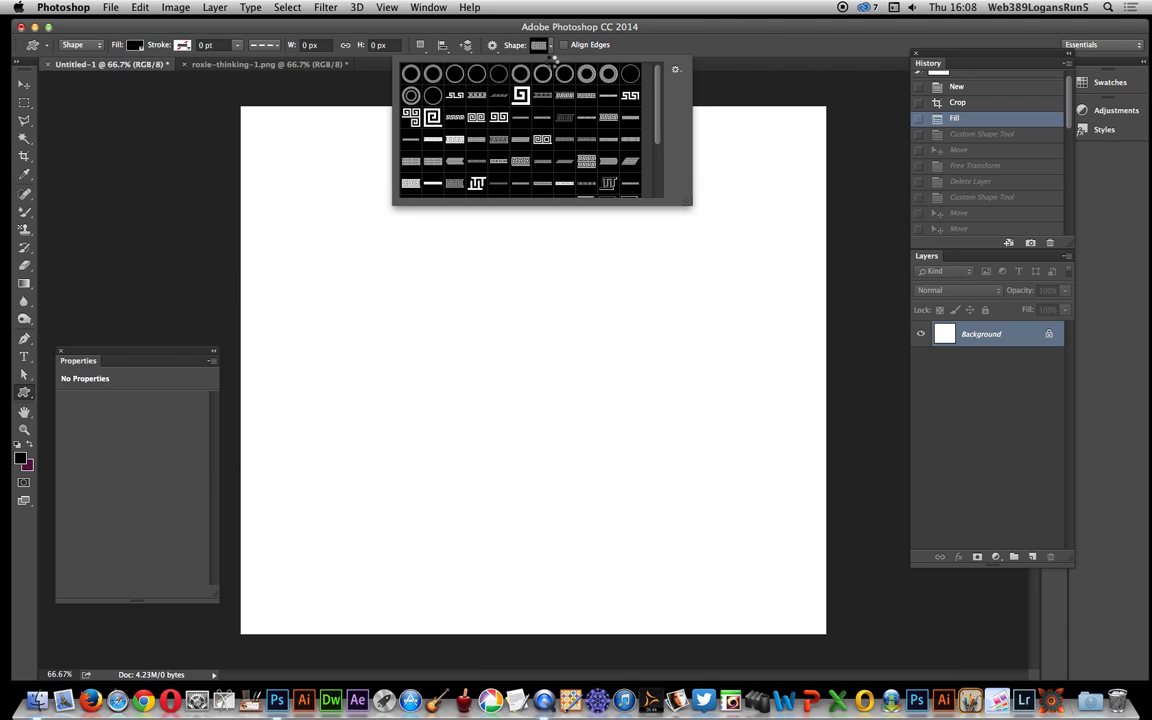
pyautogui.click(720, 35)
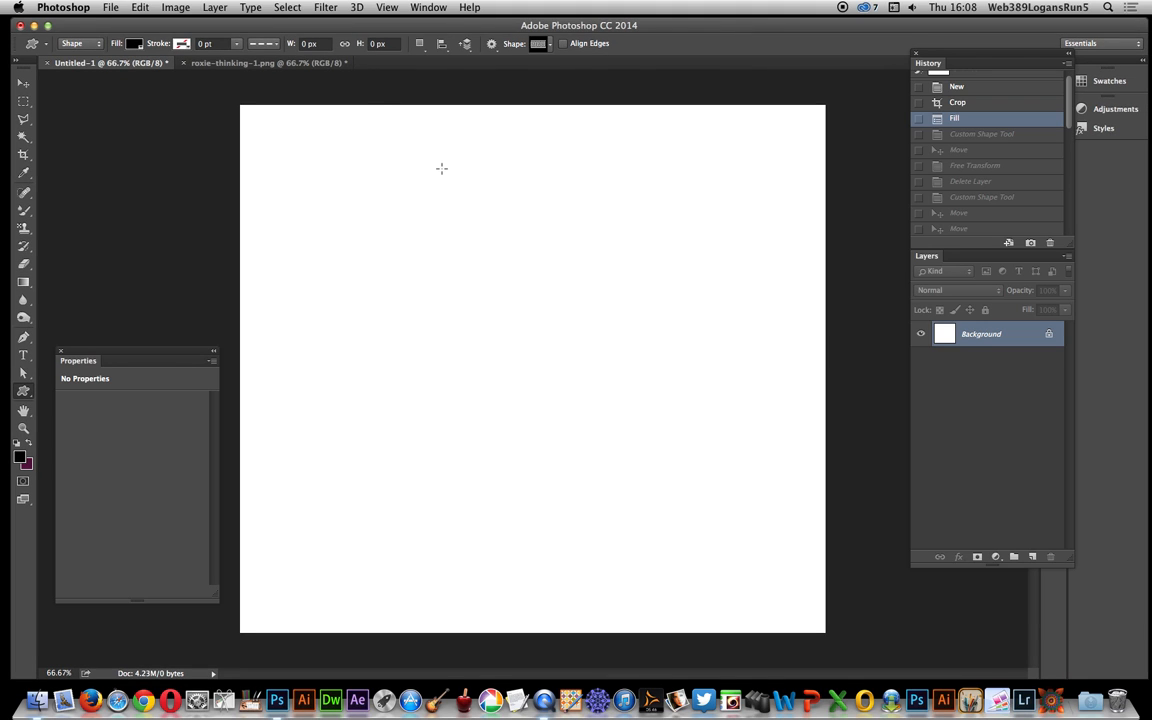
pyautogui.moveTo(359, 160)
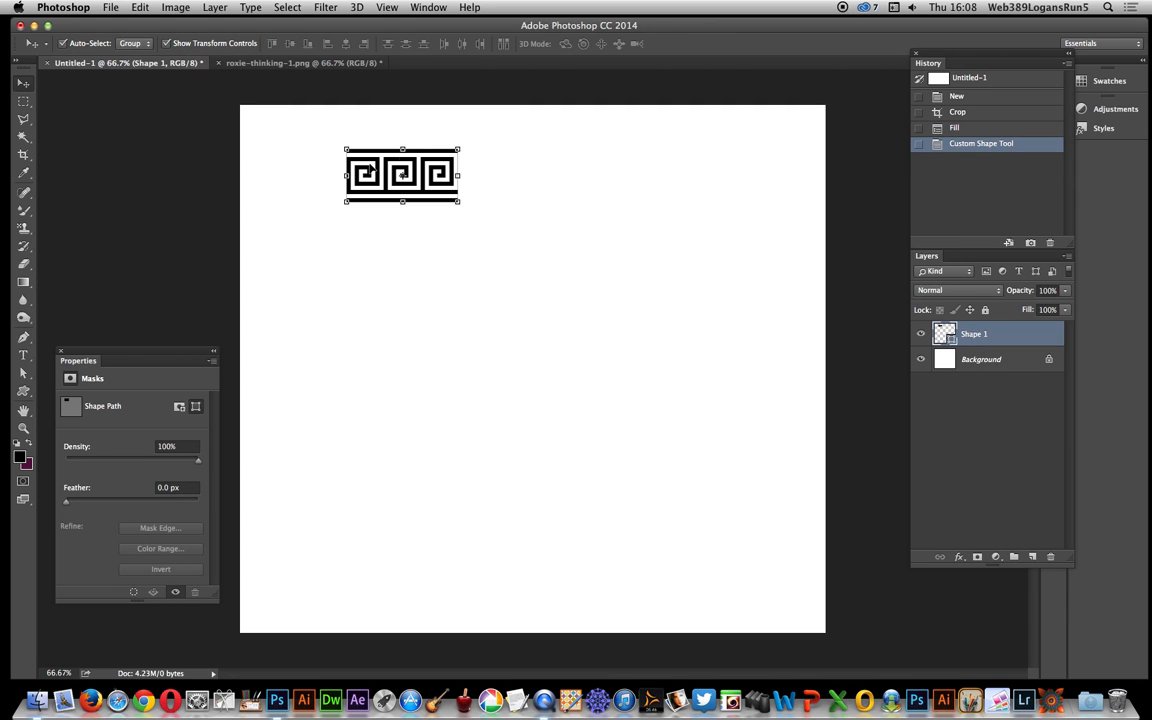
pyautogui.moveTo(434, 156)
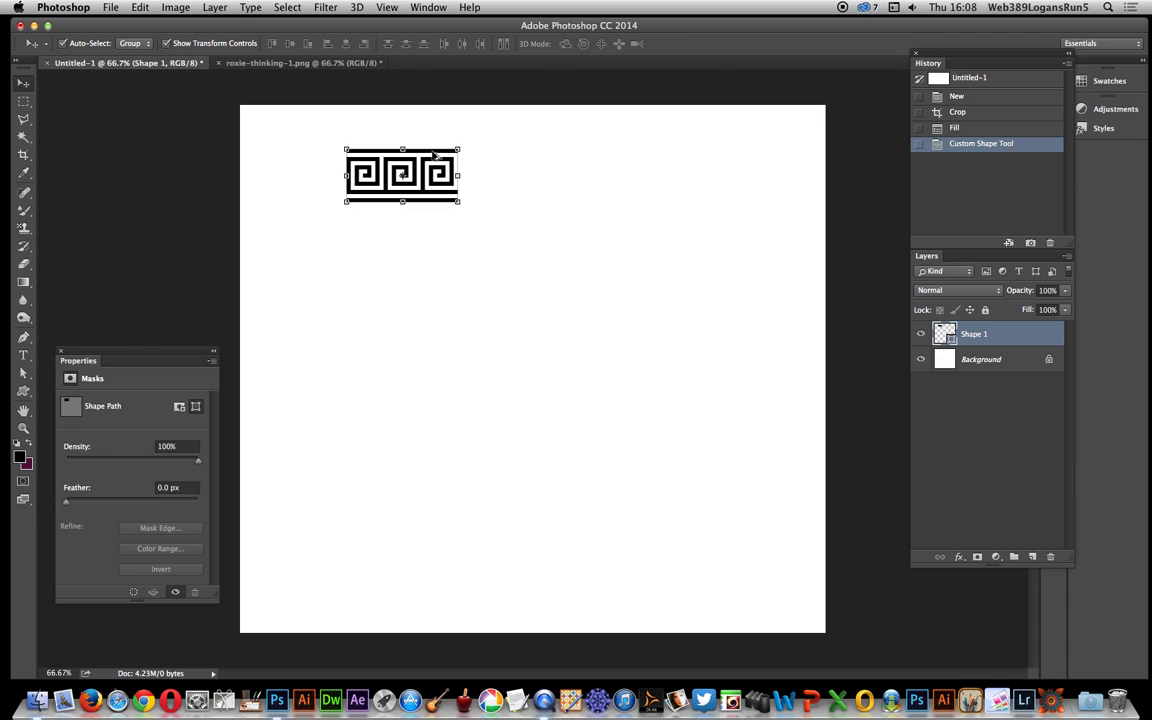
pyautogui.moveTo(460, 175); pyautogui.dragTo(568, 175)
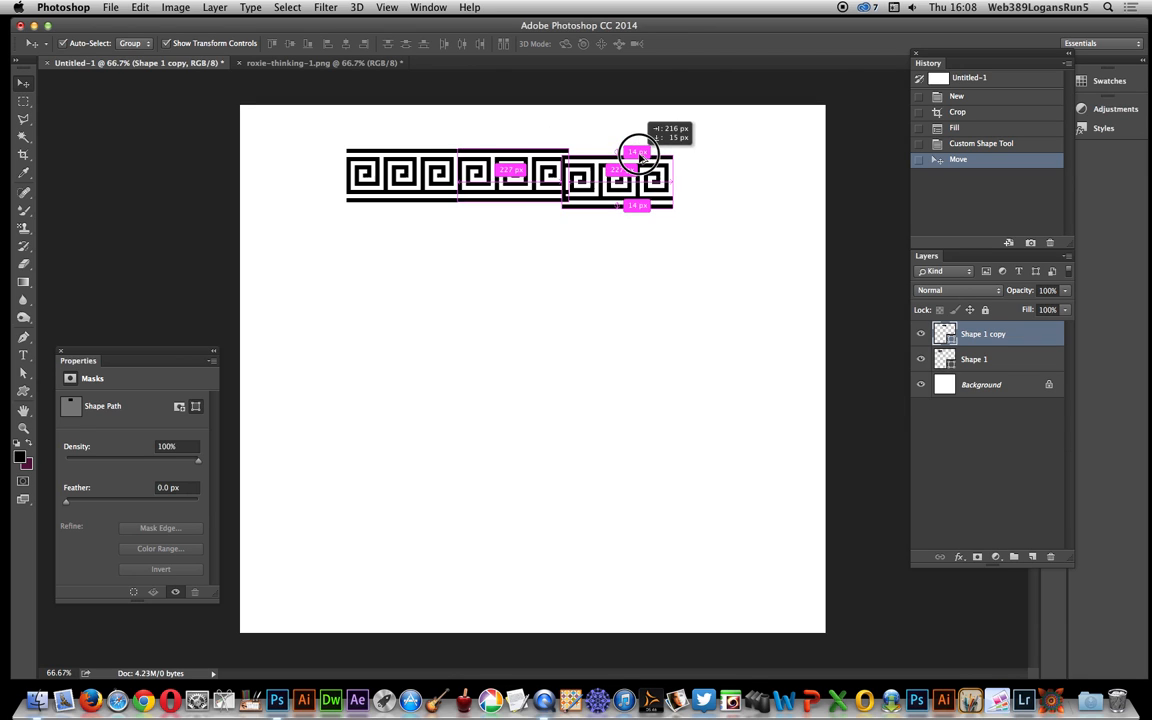
pyautogui.moveTo(637, 175); pyautogui.dragTo(570, 175)
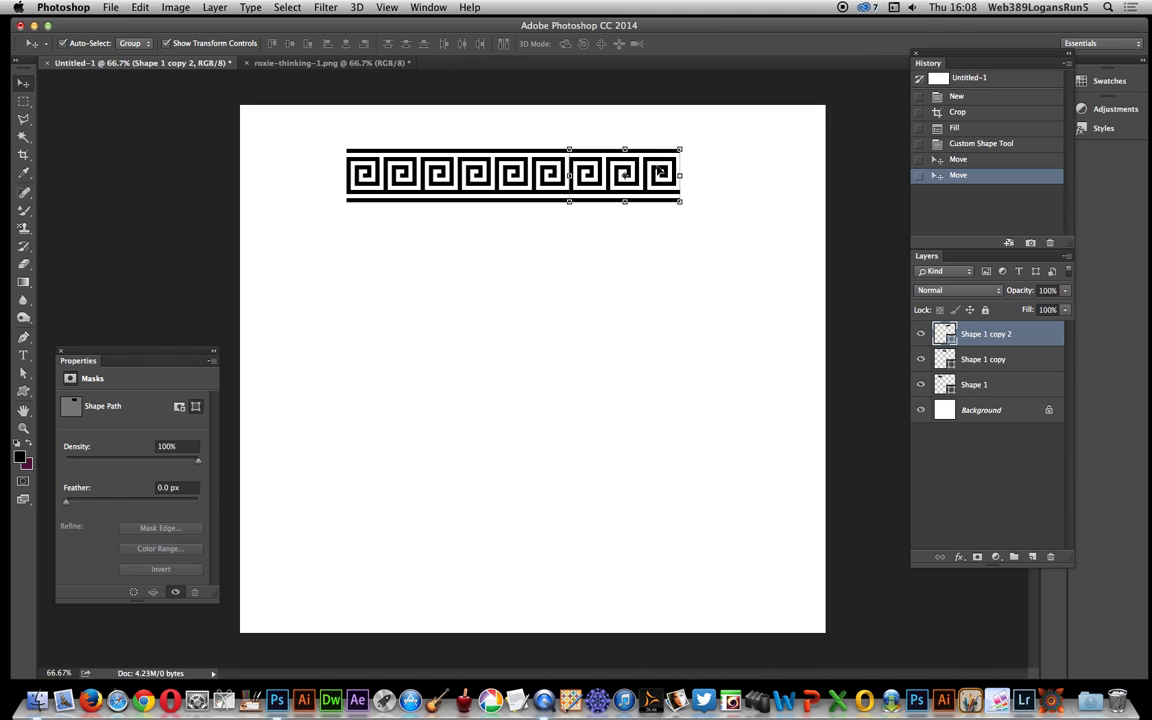
pyautogui.moveTo(985, 310)
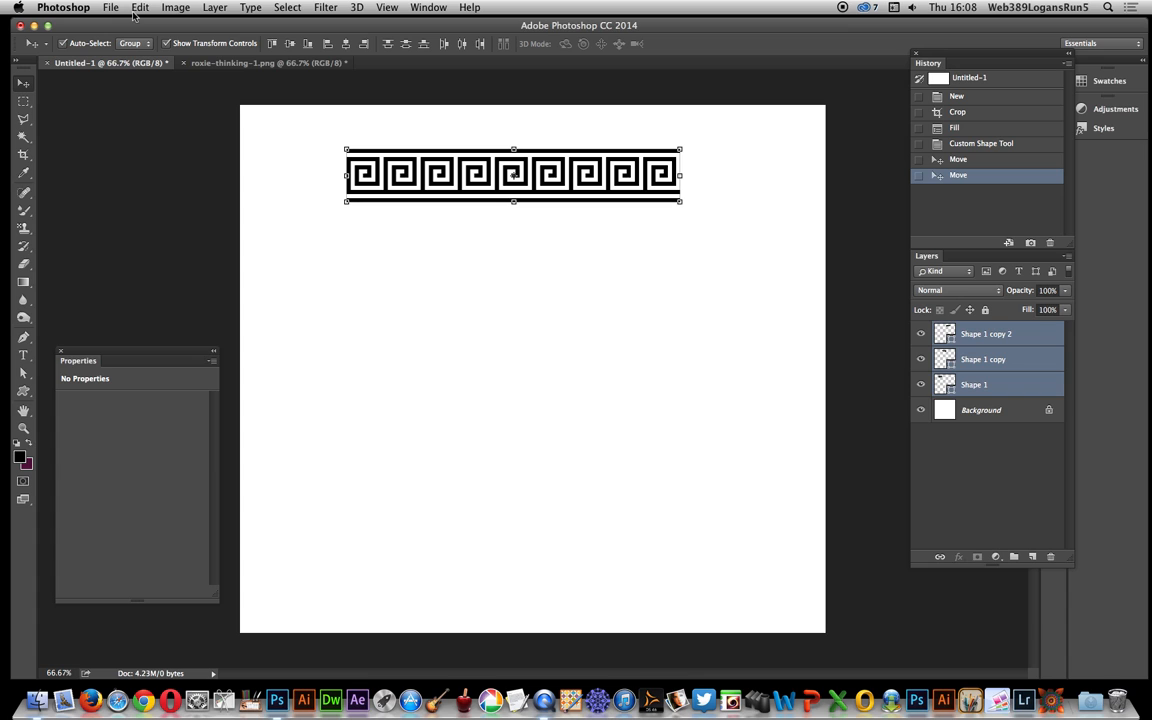
pyautogui.click(214, 7)
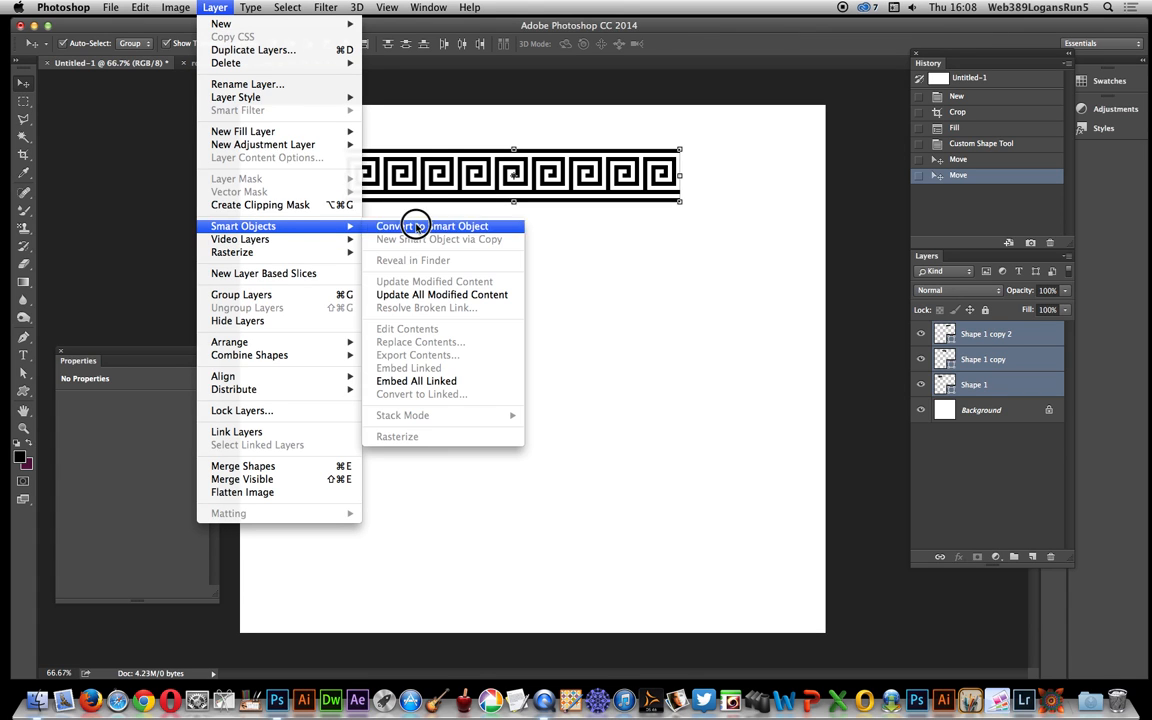
pyautogui.click(432, 225)
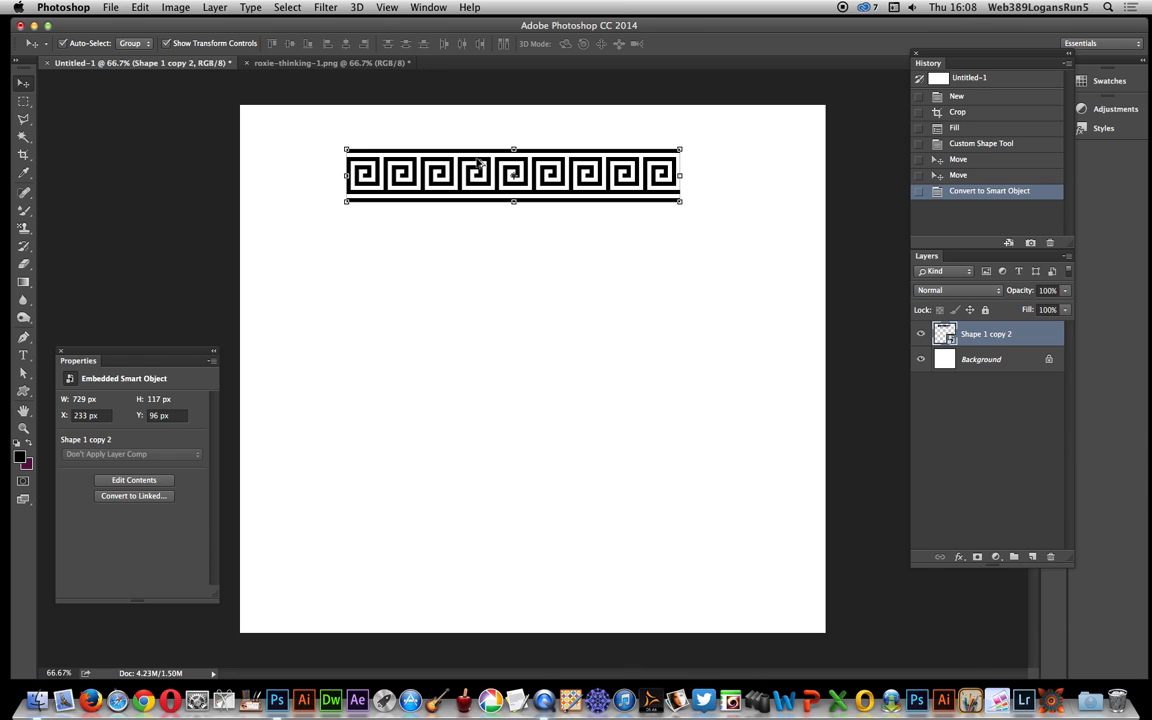
# - Copy the band to the bottom, left and right sides, rotating the side bands 90°
pyautogui.moveTo(513, 175); pyautogui.dragTo(475, 450)
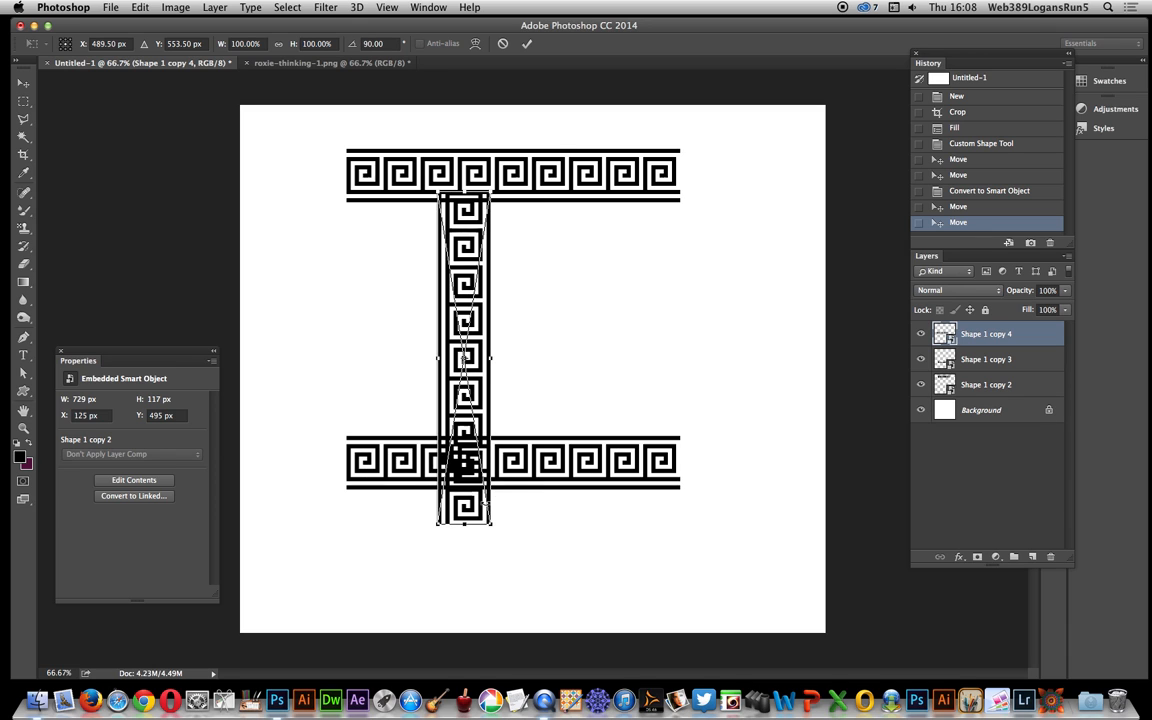
pyautogui.moveTo(465, 360); pyautogui.dragTo(330, 370)
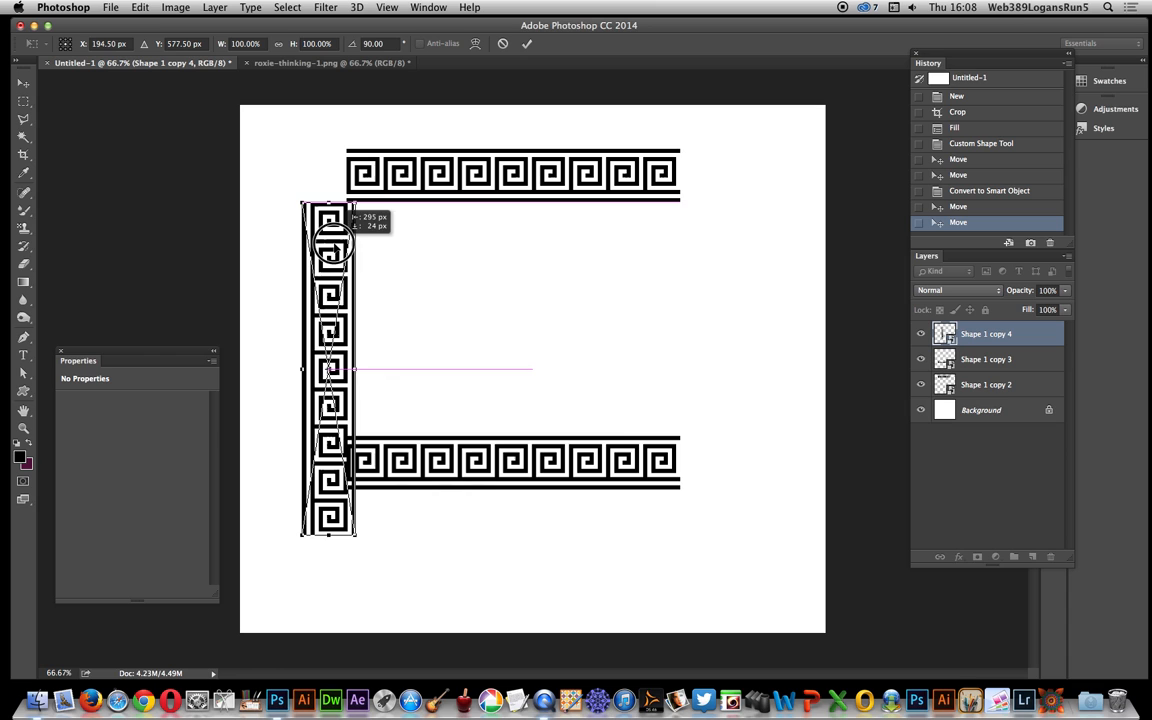
pyautogui.moveTo(330, 370); pyautogui.dragTo(310, 370)
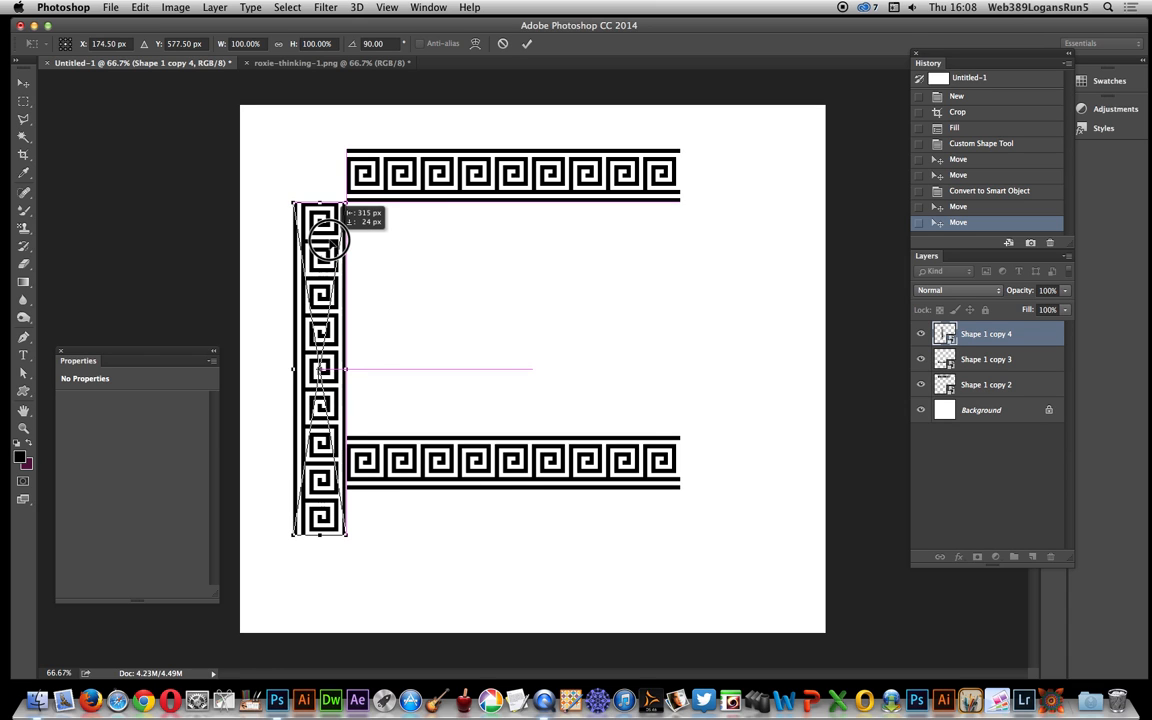
pyautogui.click(527, 43)
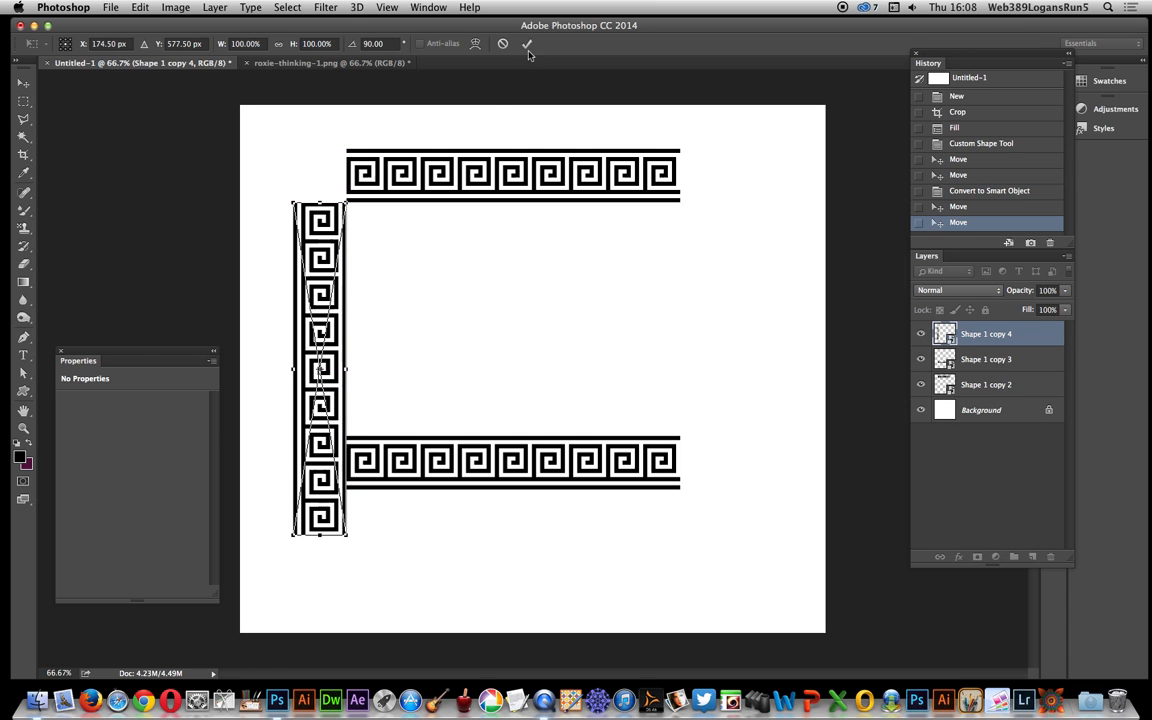
pyautogui.click(528, 43)
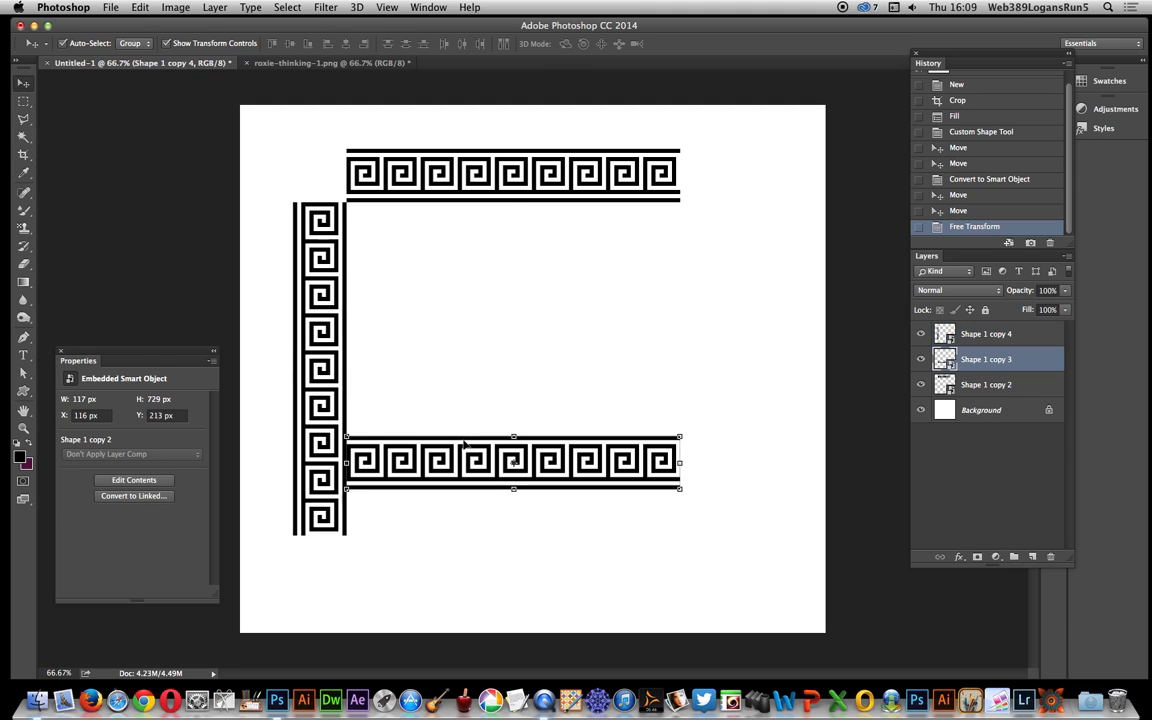
pyautogui.moveTo(513, 460); pyautogui.dragTo(470, 535)
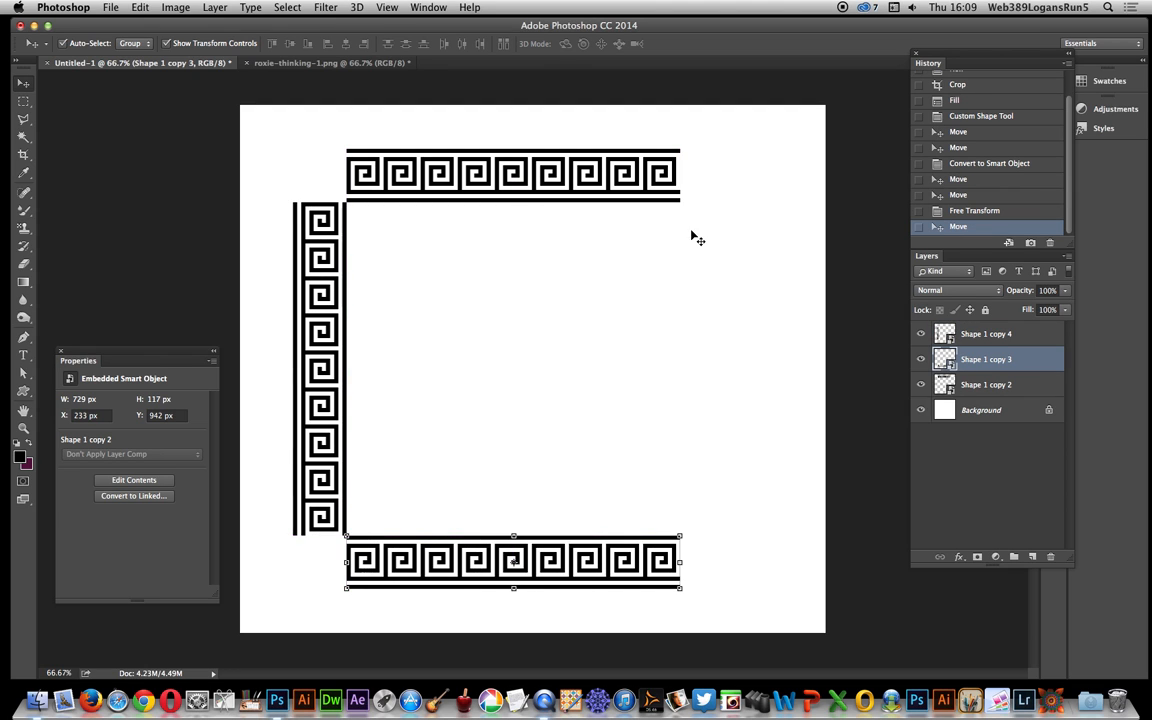
pyautogui.moveTo(660, 470)
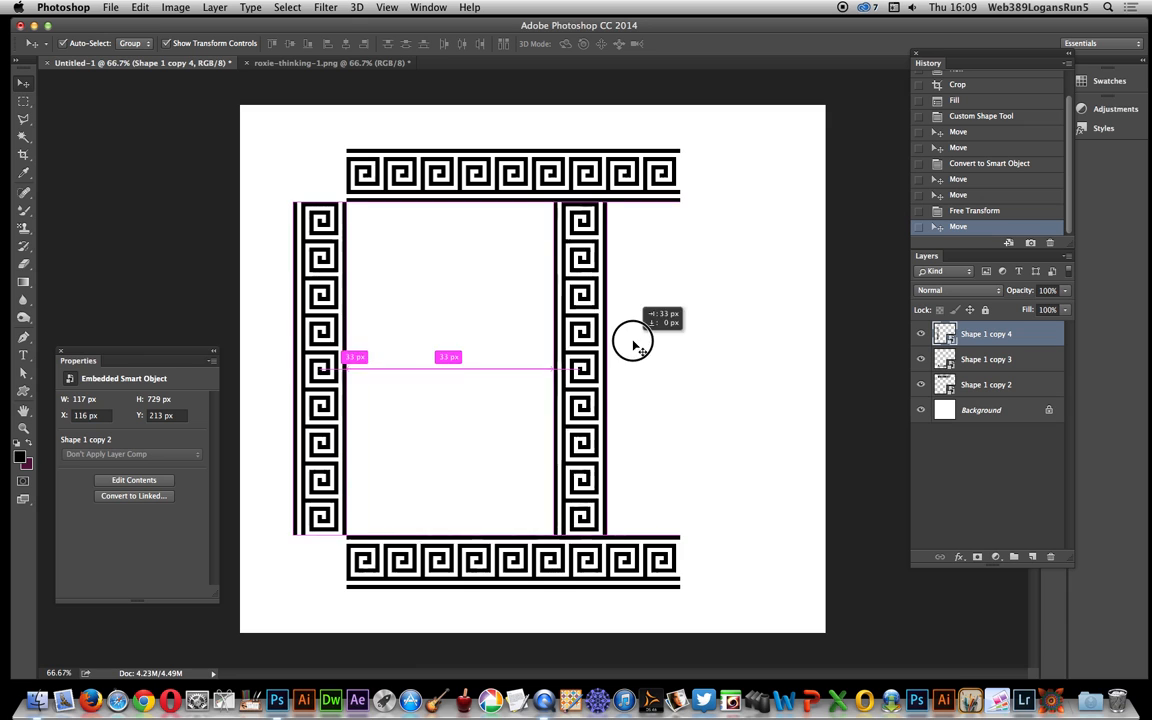
pyautogui.moveTo(635, 340); pyautogui.dragTo(730, 335)
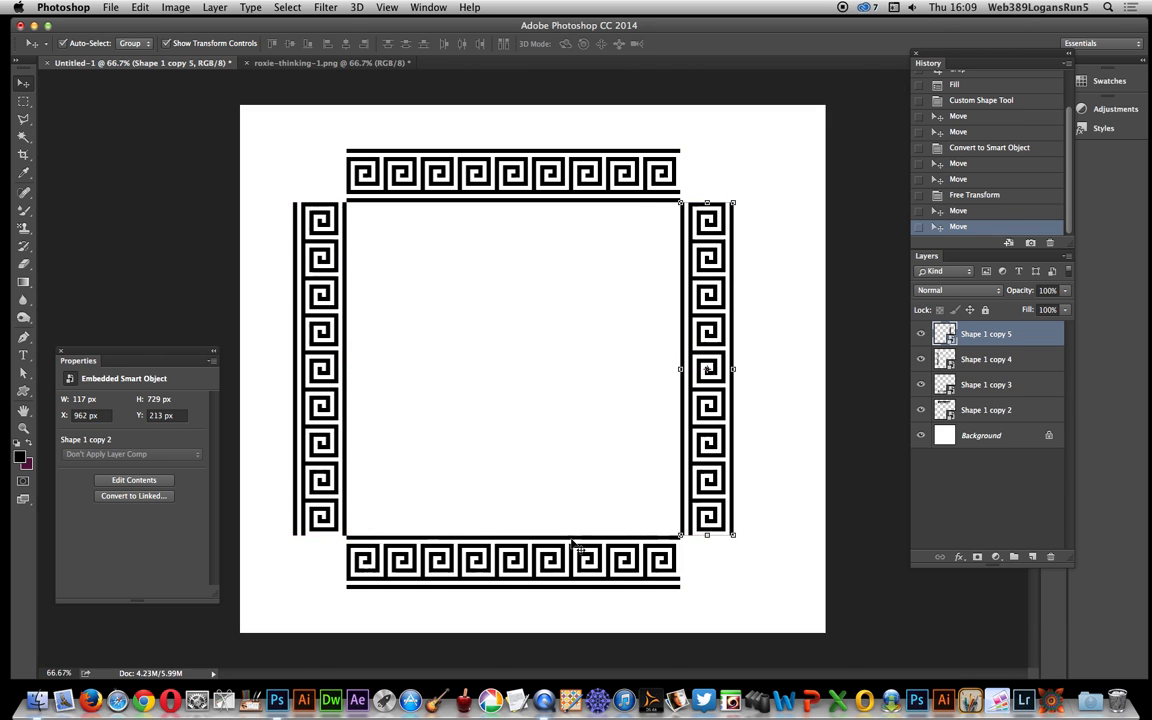
pyautogui.moveTo(520, 270)
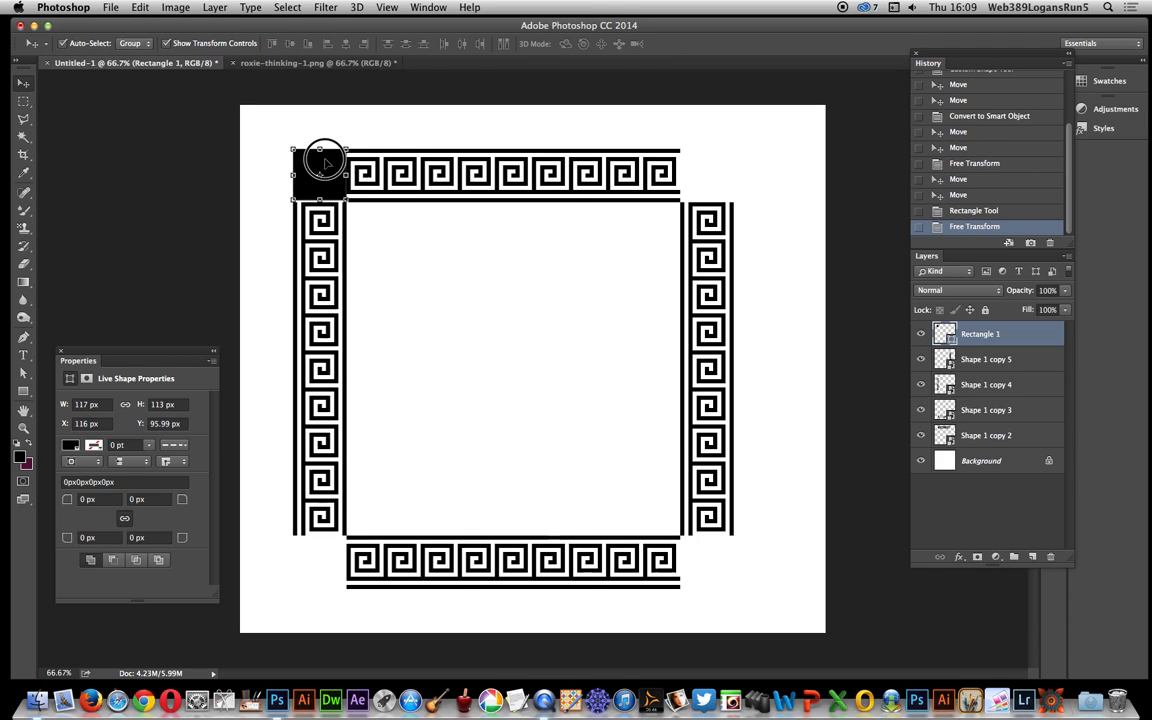
# - Fit the black square into the top-left corner and copy it to the top-right and bottom-right corners
pyautogui.moveTo(320, 175); pyautogui.dragTo(720, 170)
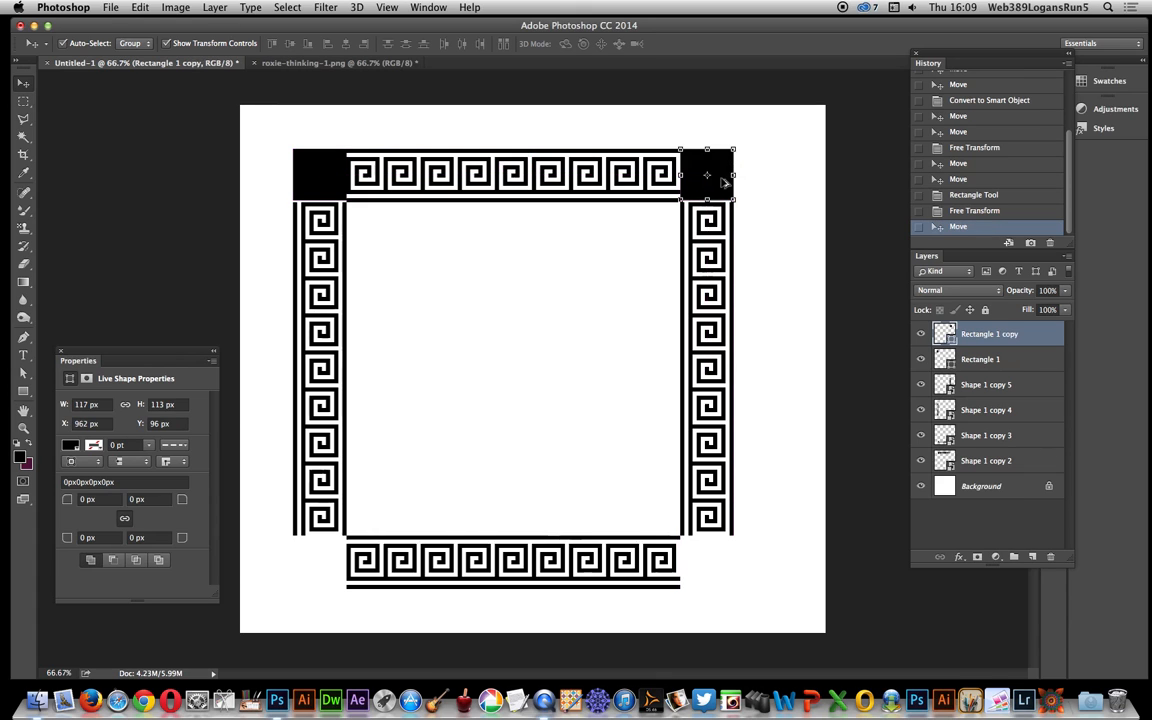
pyautogui.moveTo(707, 180); pyautogui.dragTo(720, 555)
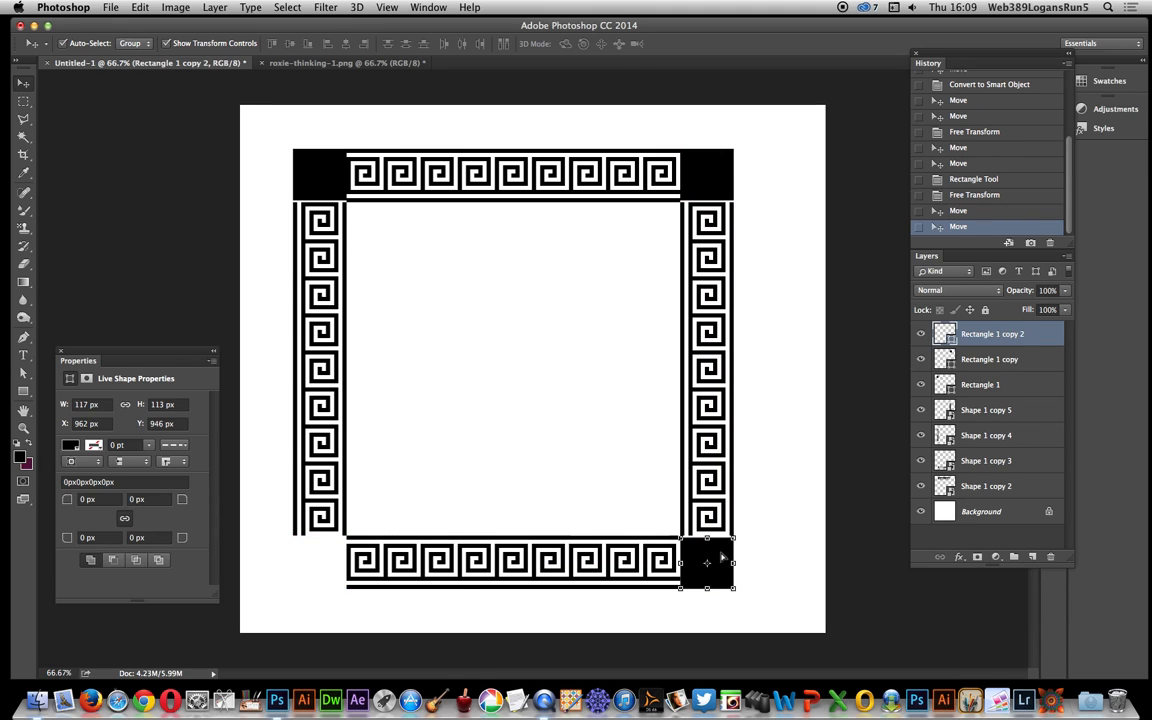
pyautogui.moveTo(708, 562); pyautogui.dragTo(320, 551)
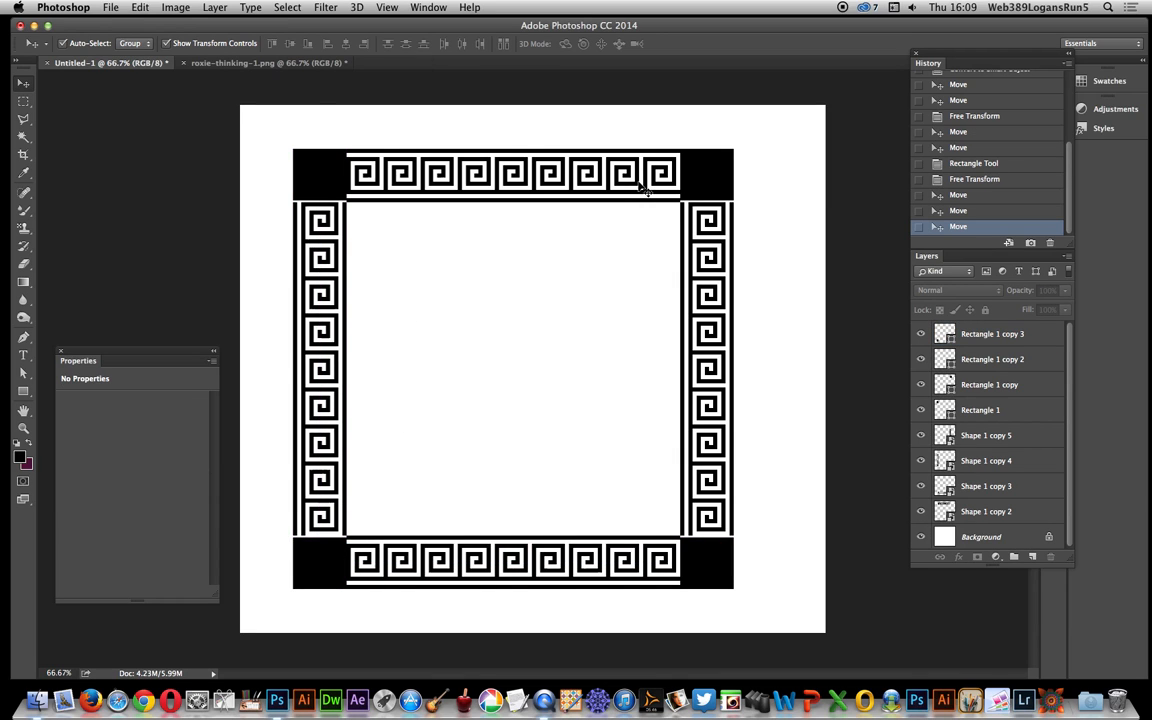
pyautogui.click(980, 409)
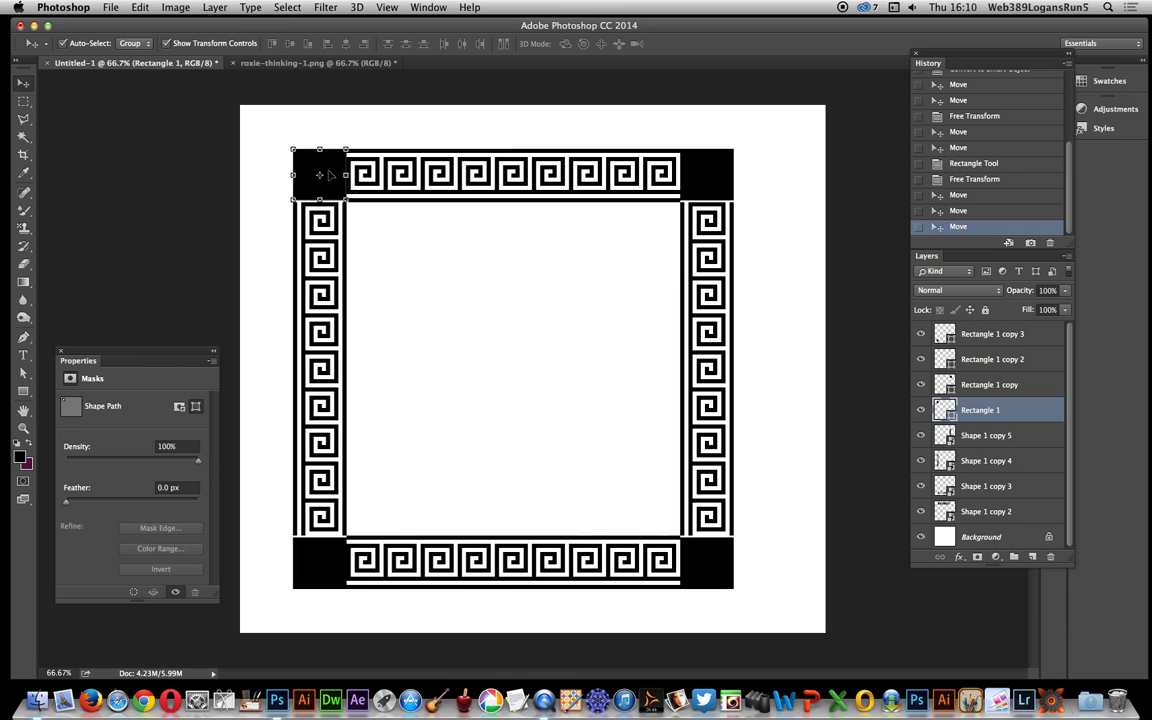
pyautogui.moveTo(600, 362)
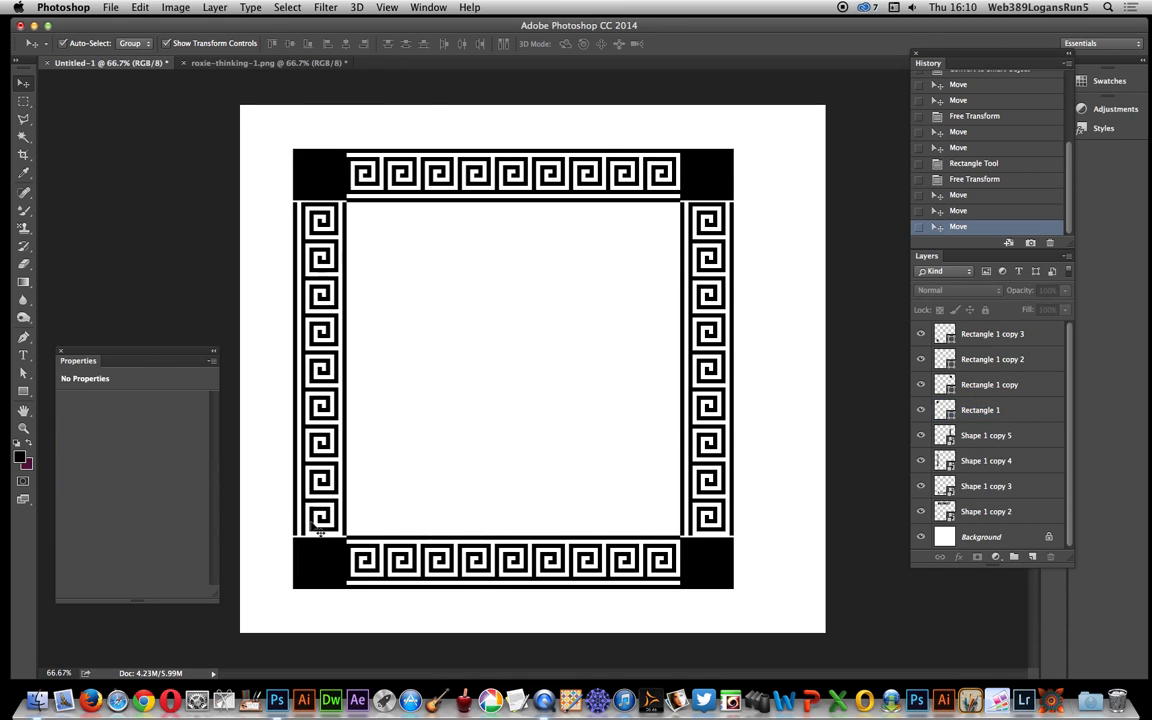
pyautogui.moveTo(367, 207)
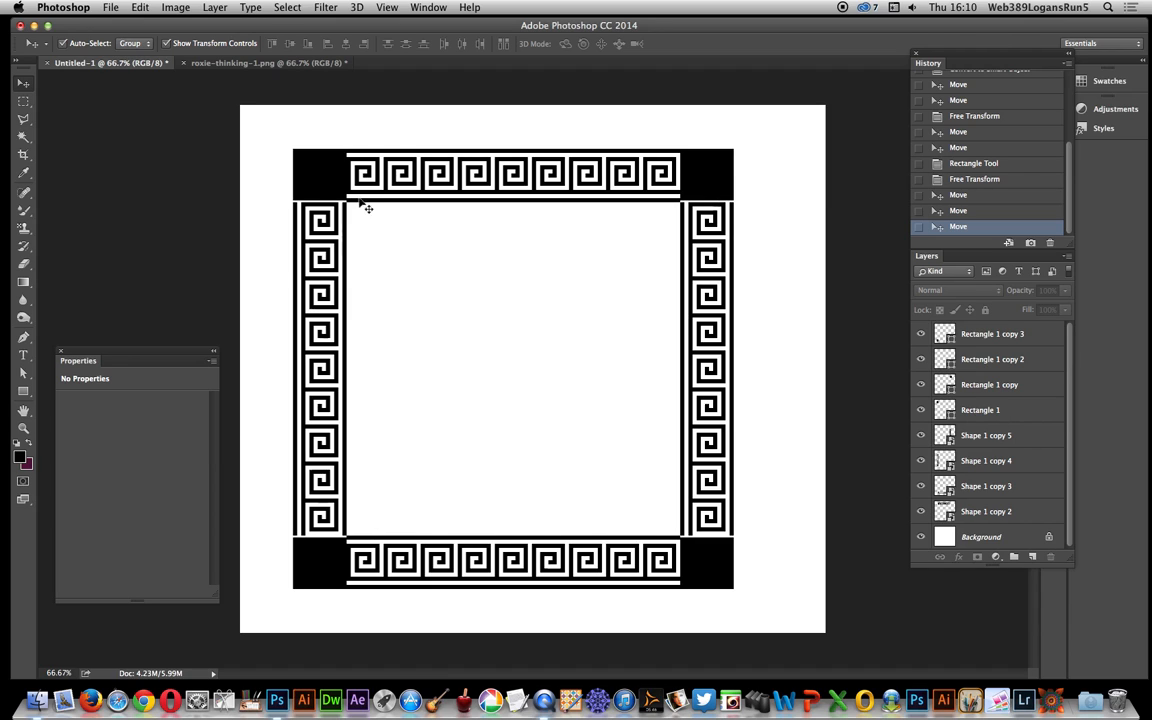
pyautogui.moveTo(617, 400)
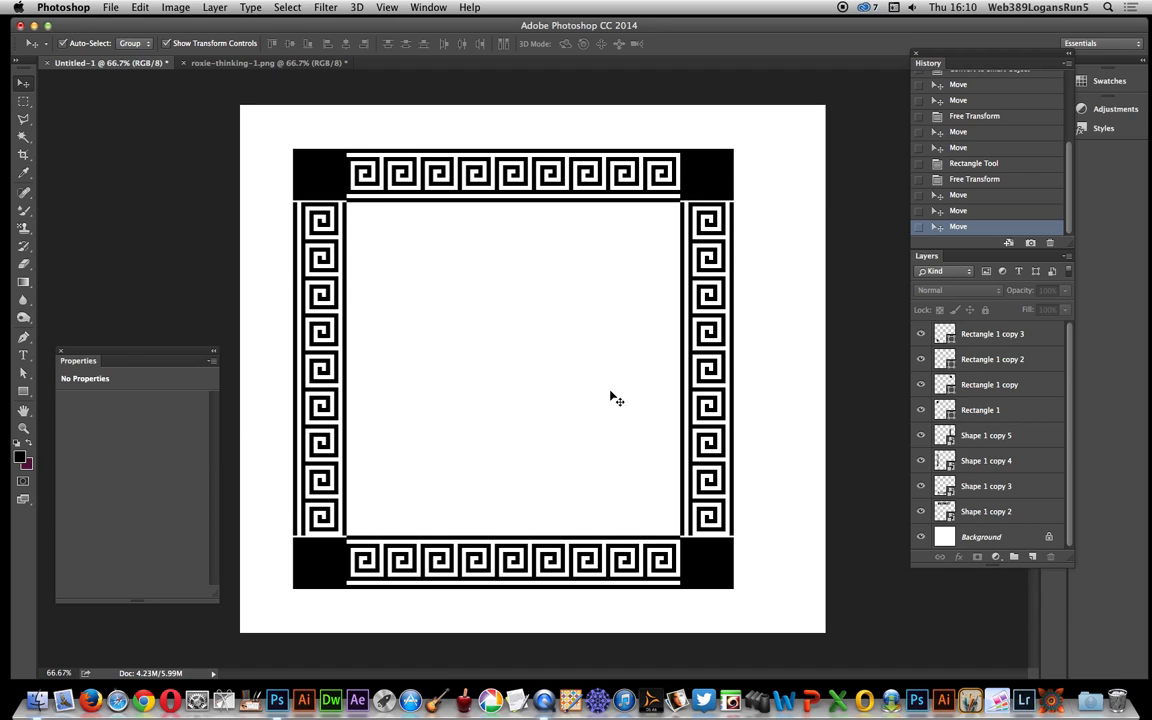
pyautogui.moveTo(810, 476)
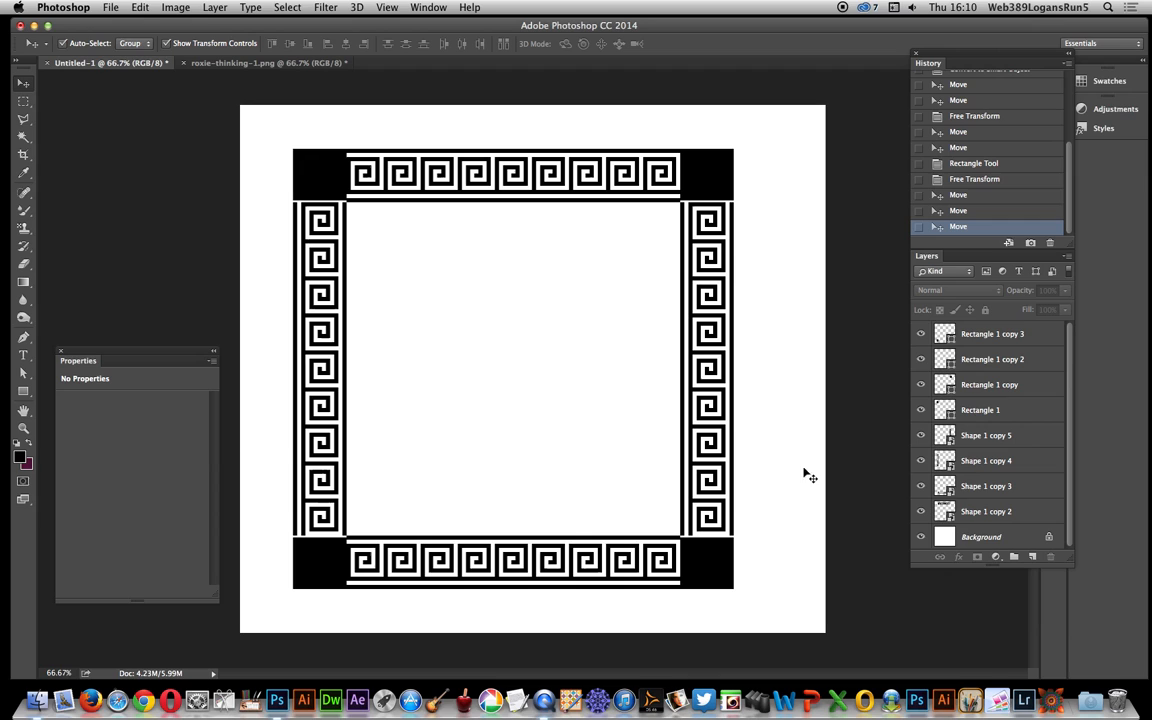
pyautogui.moveTo(1016, 348)
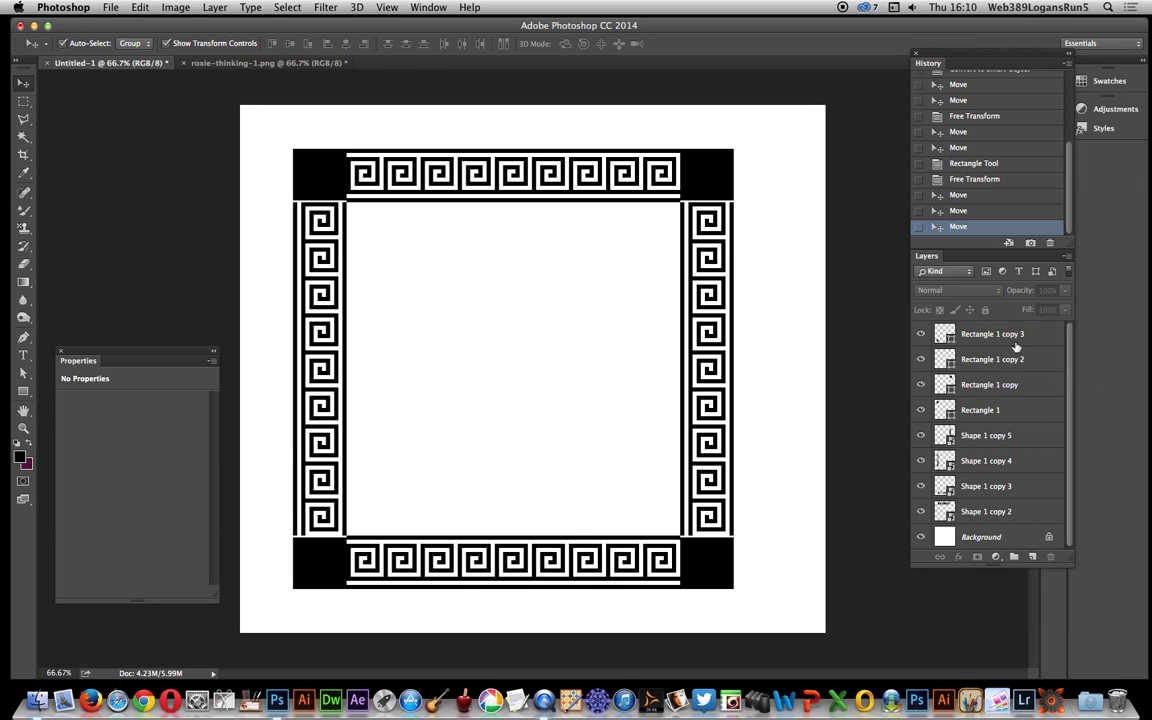
# - Convert all selected border and corner layers into one smart object, then browse the Layer and File menus
pyautogui.click(991, 333)
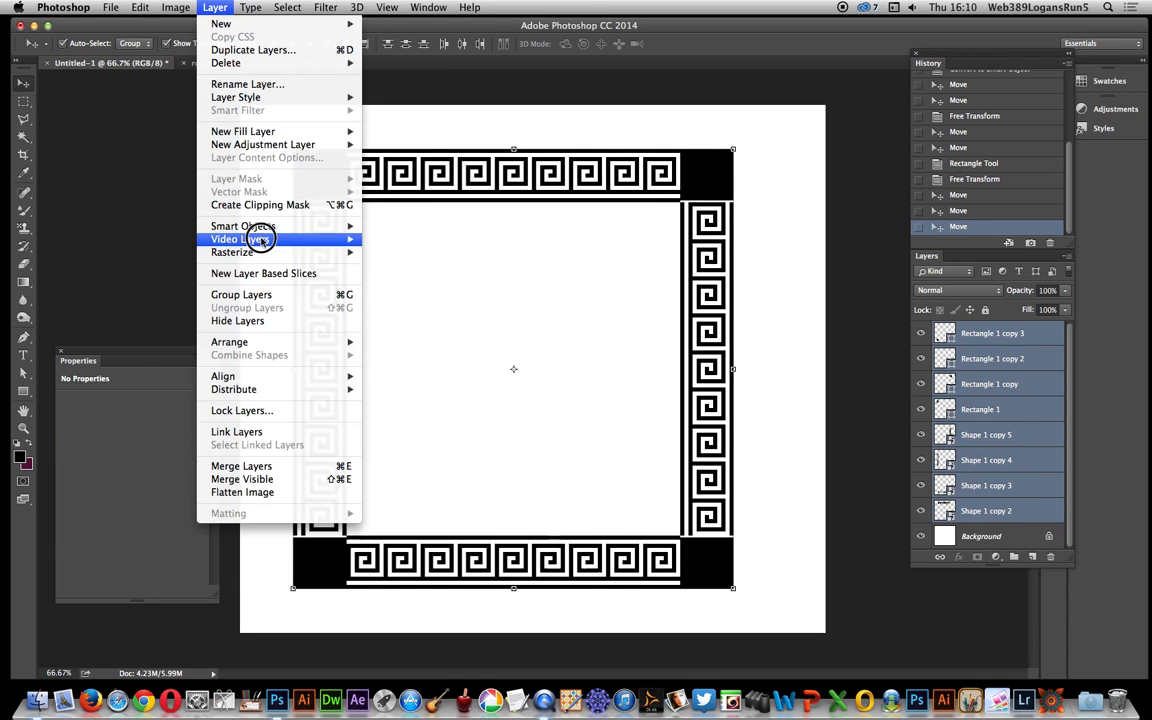
pyautogui.click(242, 225)
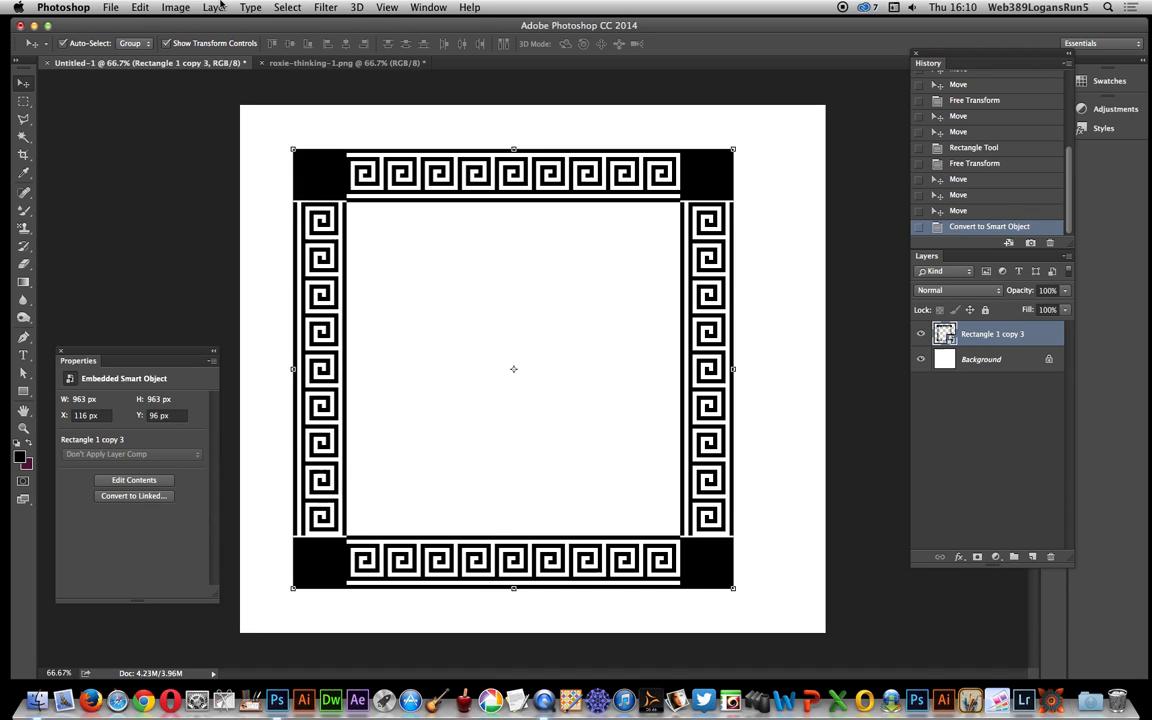
pyautogui.click(214, 7)
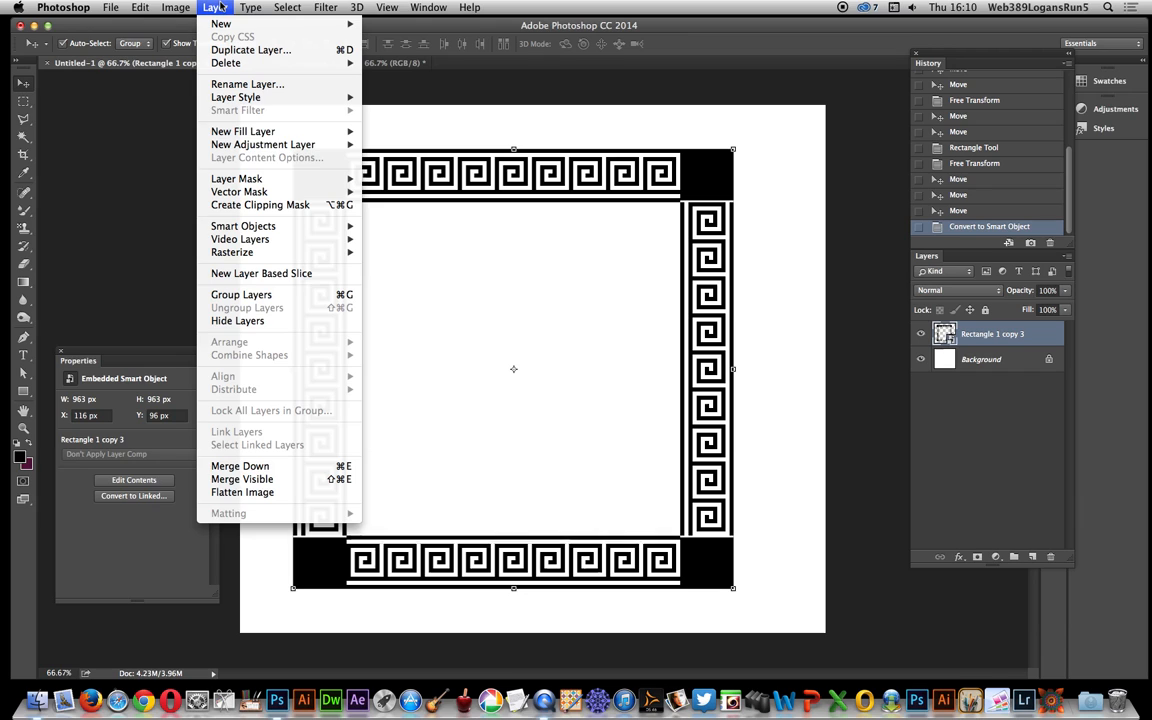
pyautogui.moveTo(243, 225)
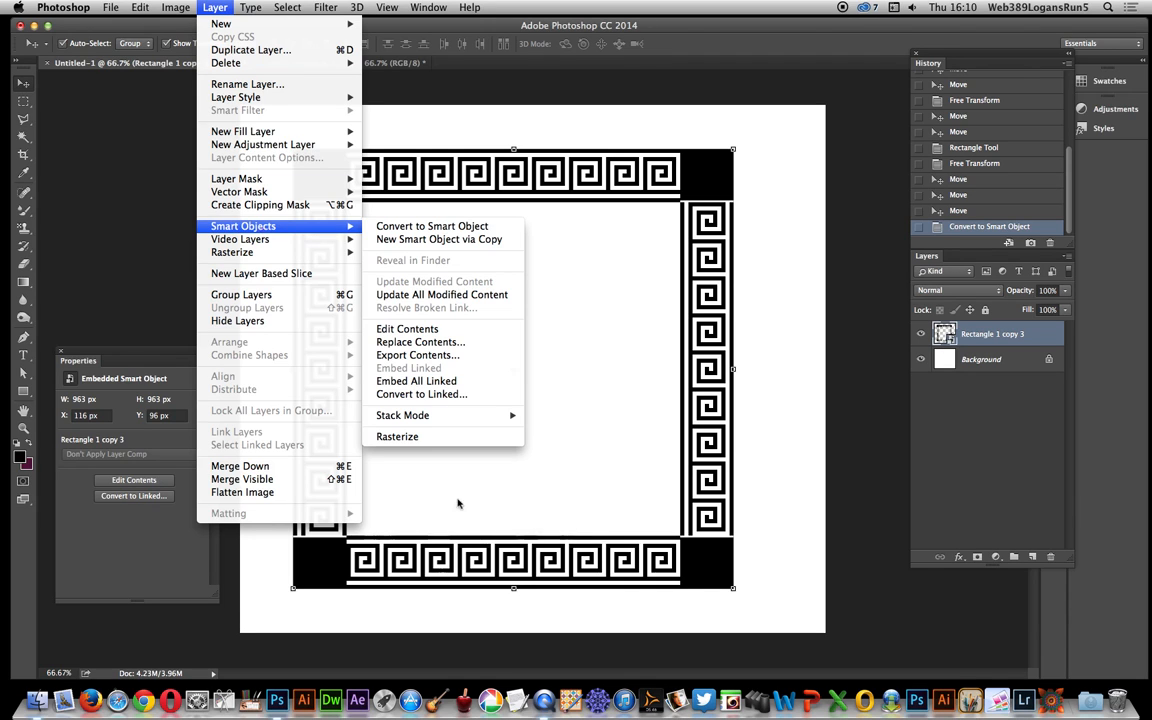
pyautogui.moveTo(421, 394)
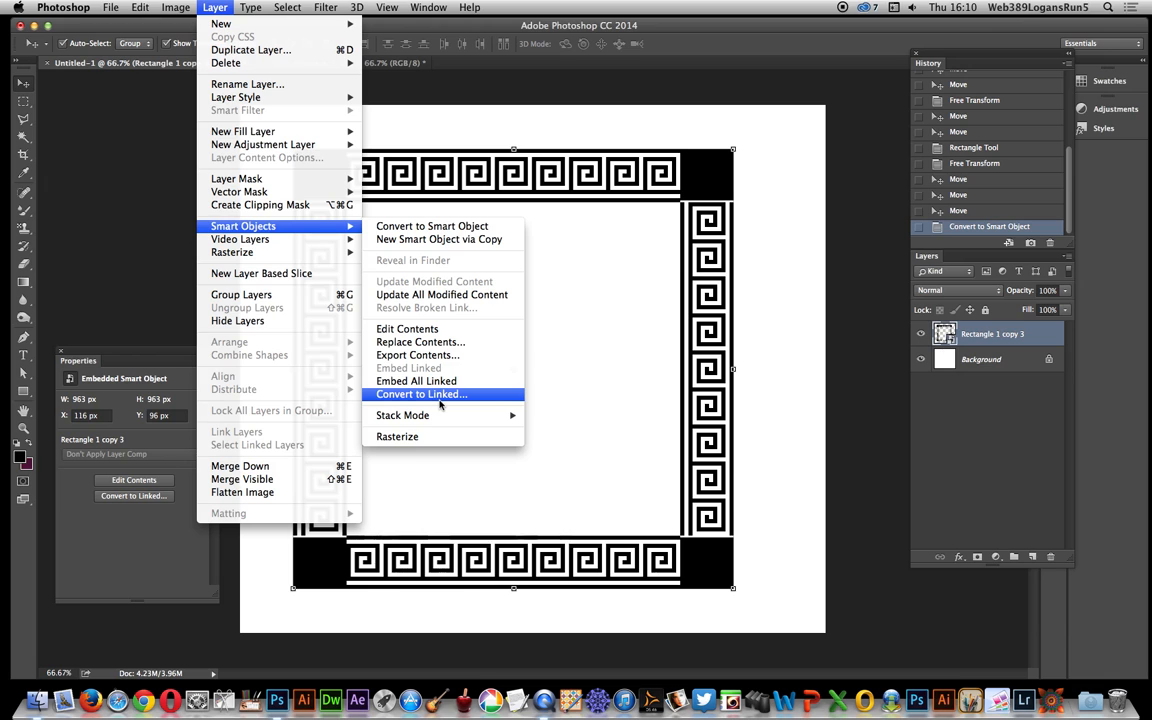
pyautogui.moveTo(237, 321)
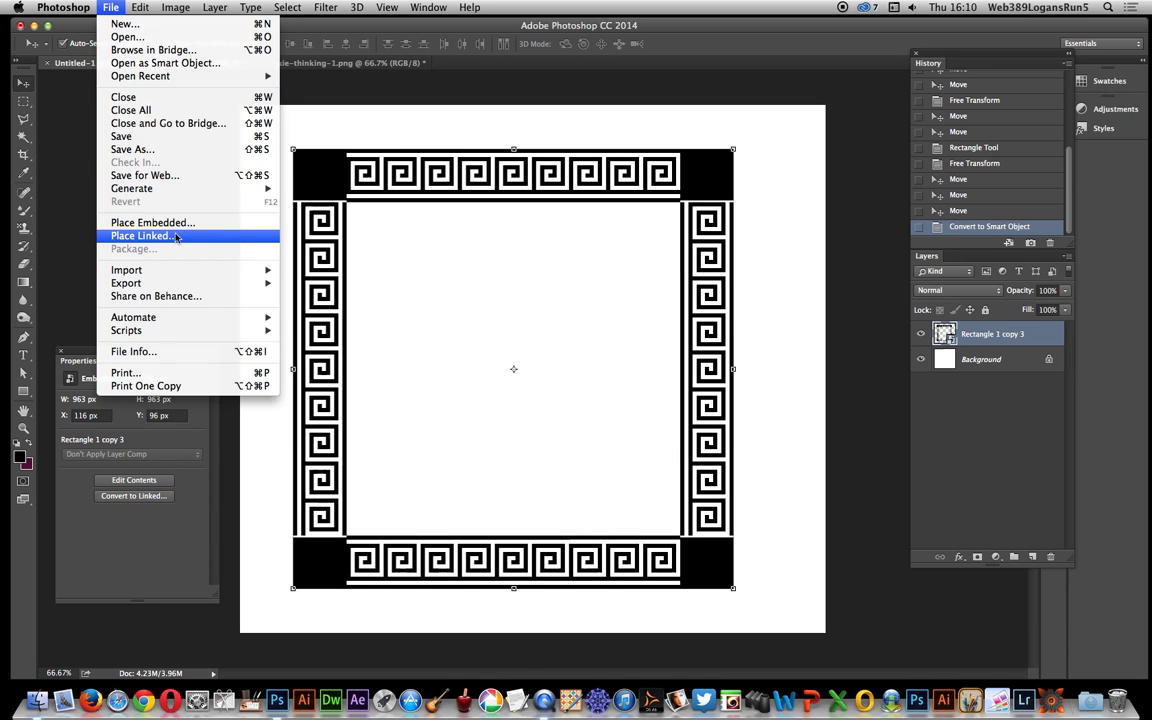
pyautogui.click(356, 7)
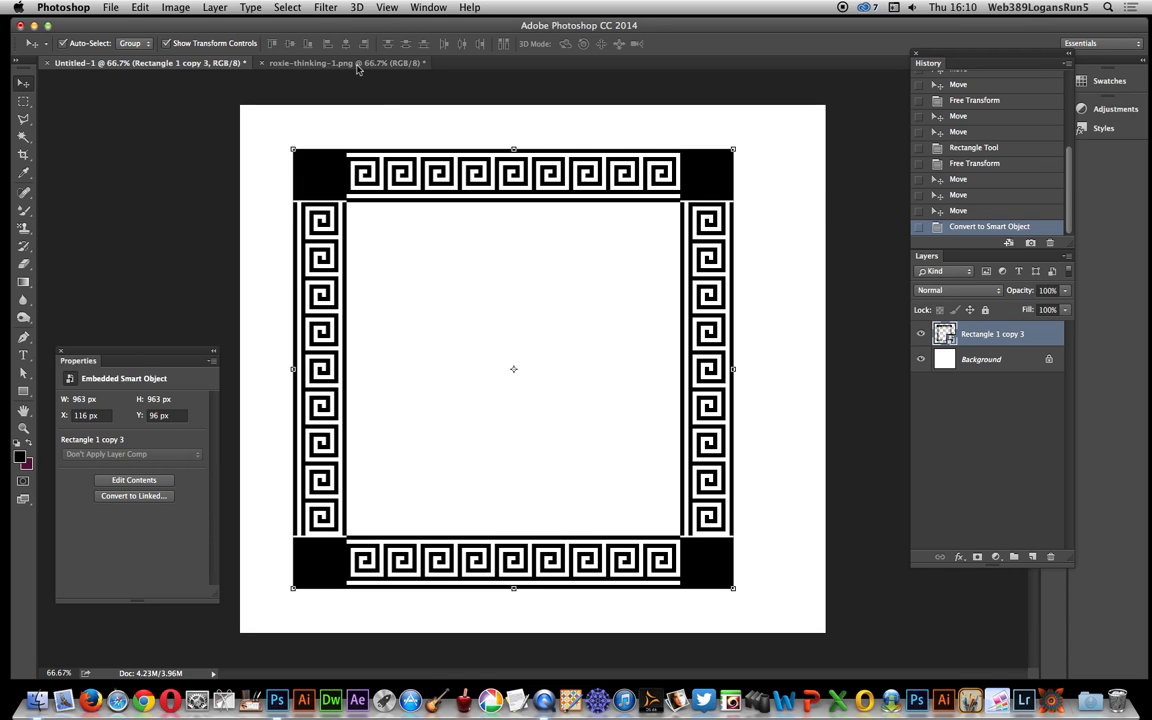
pyautogui.click(310, 62)
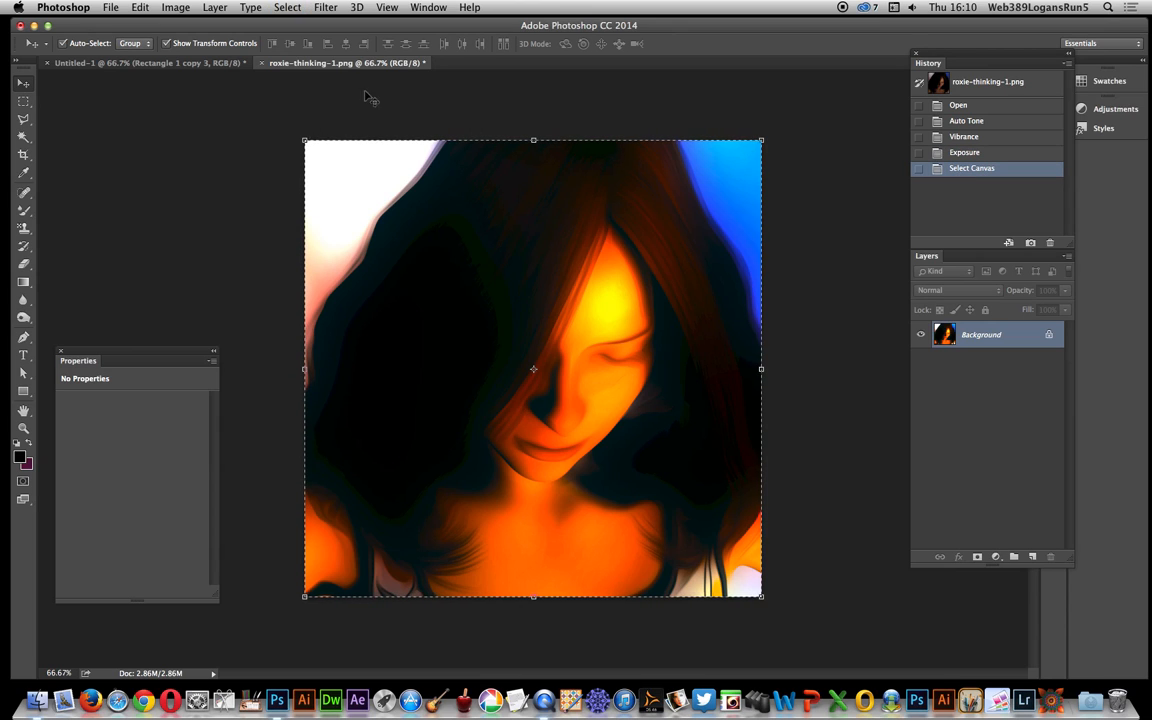
pyautogui.click(139, 7)
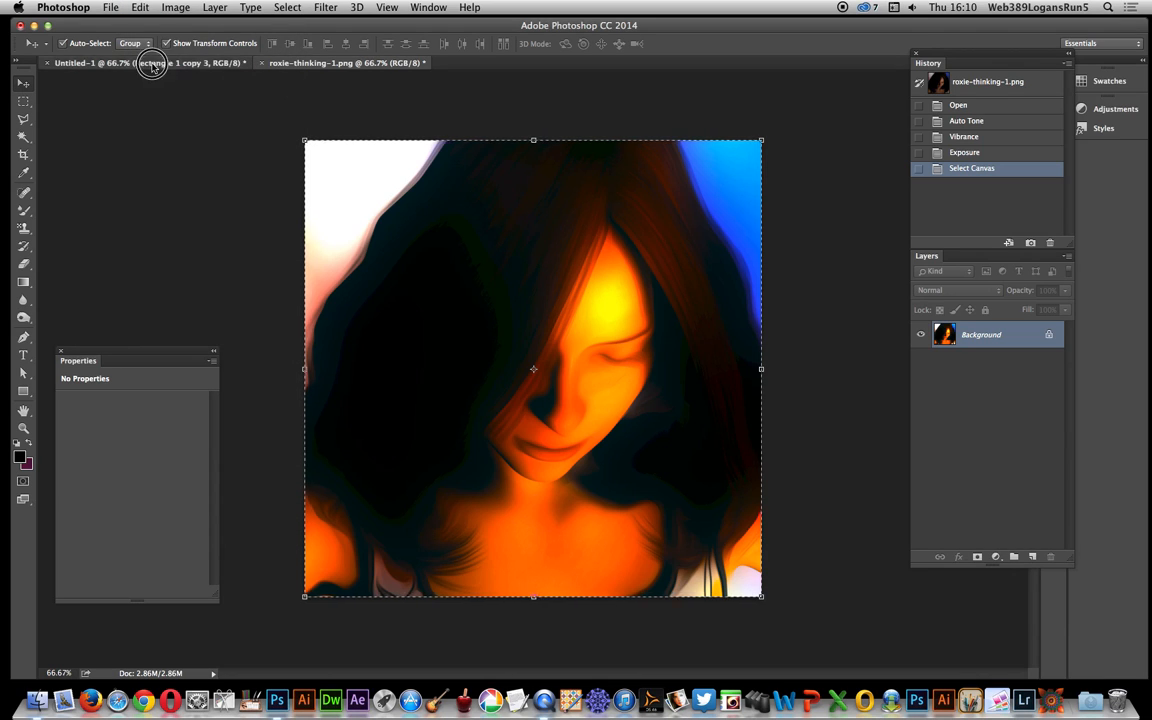
pyautogui.click(150, 62)
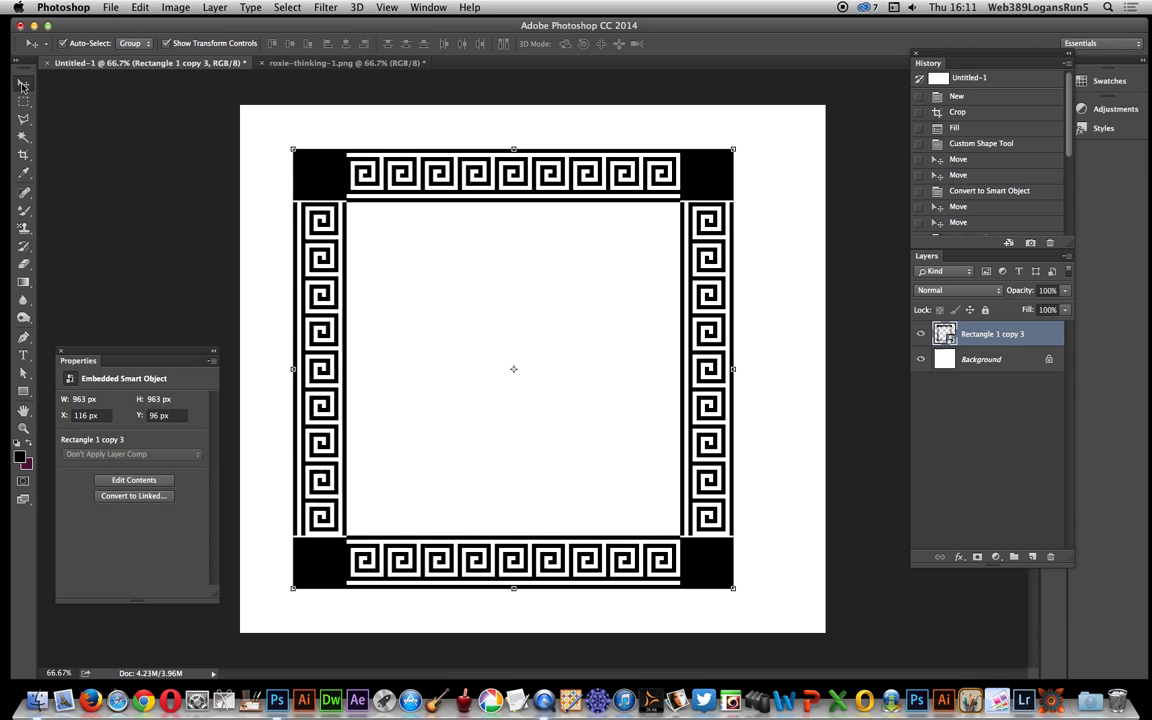
# - Paste the portrait as a new layer, then move and scale it into the frame's opening
pyautogui.click(139, 7)
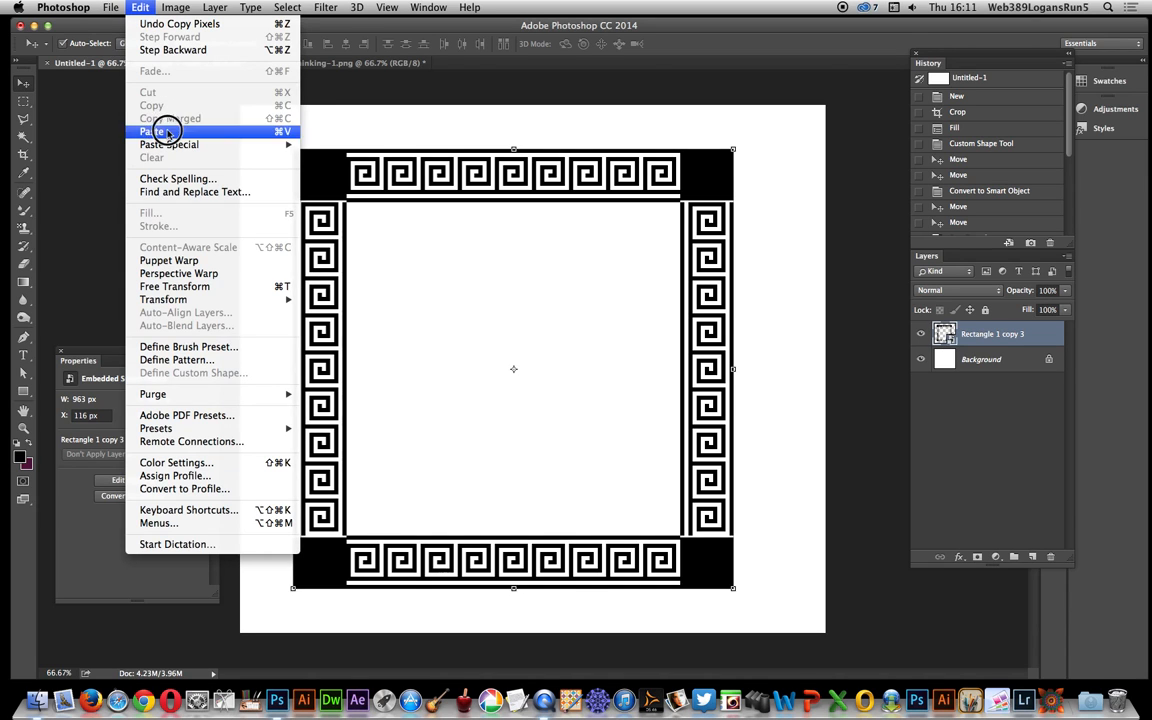
pyautogui.click(153, 131)
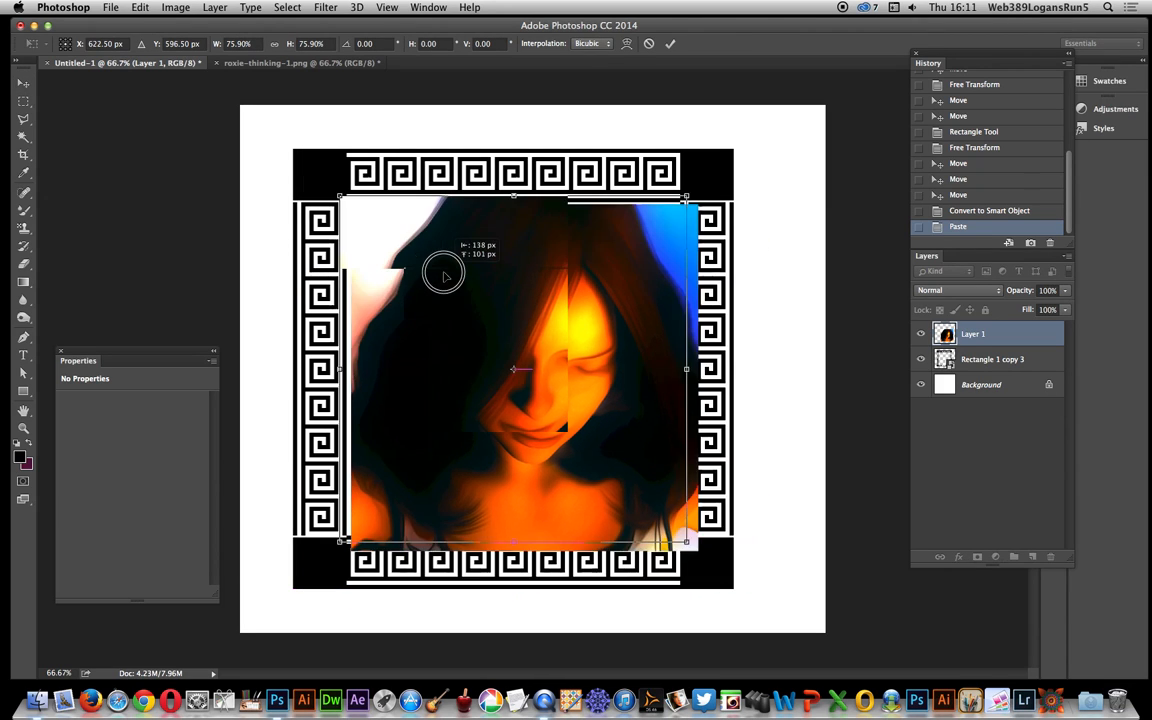
pyautogui.moveTo(443, 275); pyautogui.dragTo(458, 288)
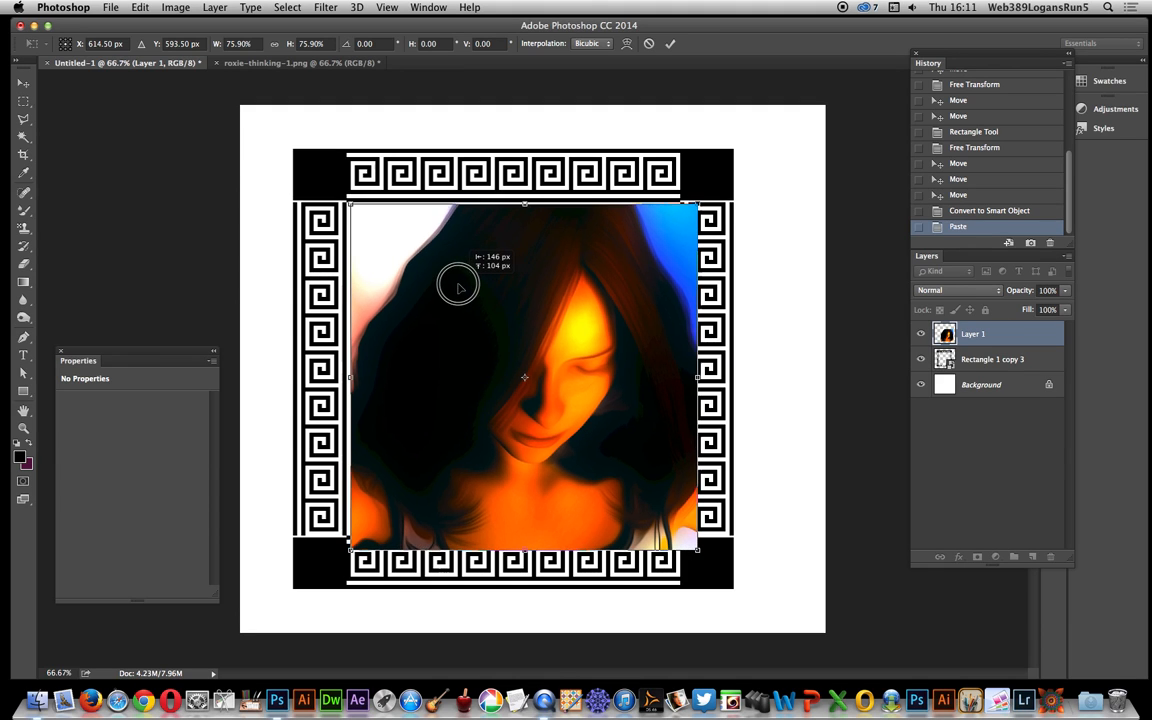
pyautogui.moveTo(458, 285); pyautogui.dragTo(688, 538)
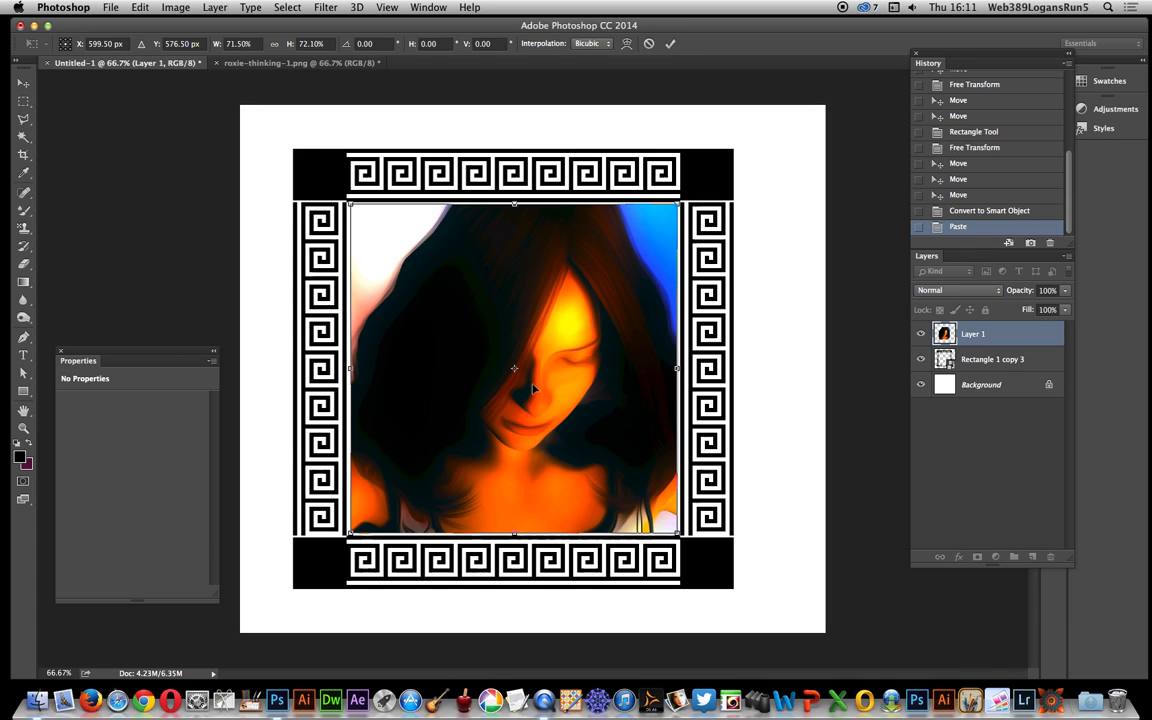
pyautogui.moveTo(630, 505)
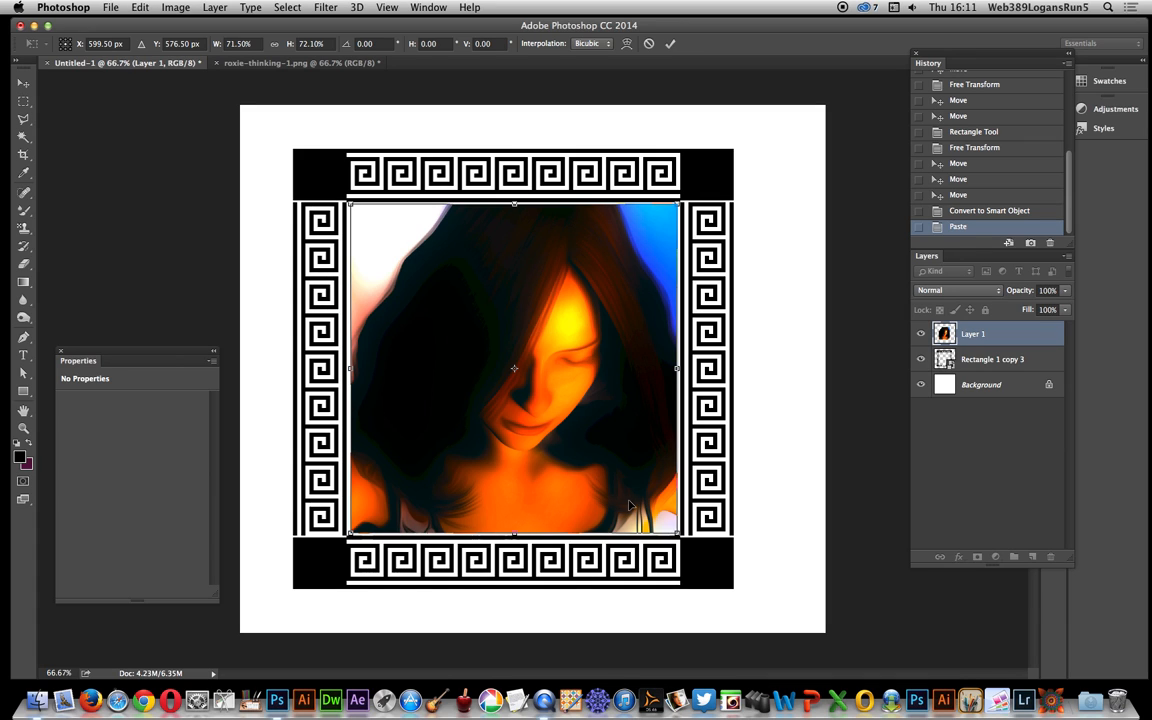
pyautogui.moveTo(629, 500)
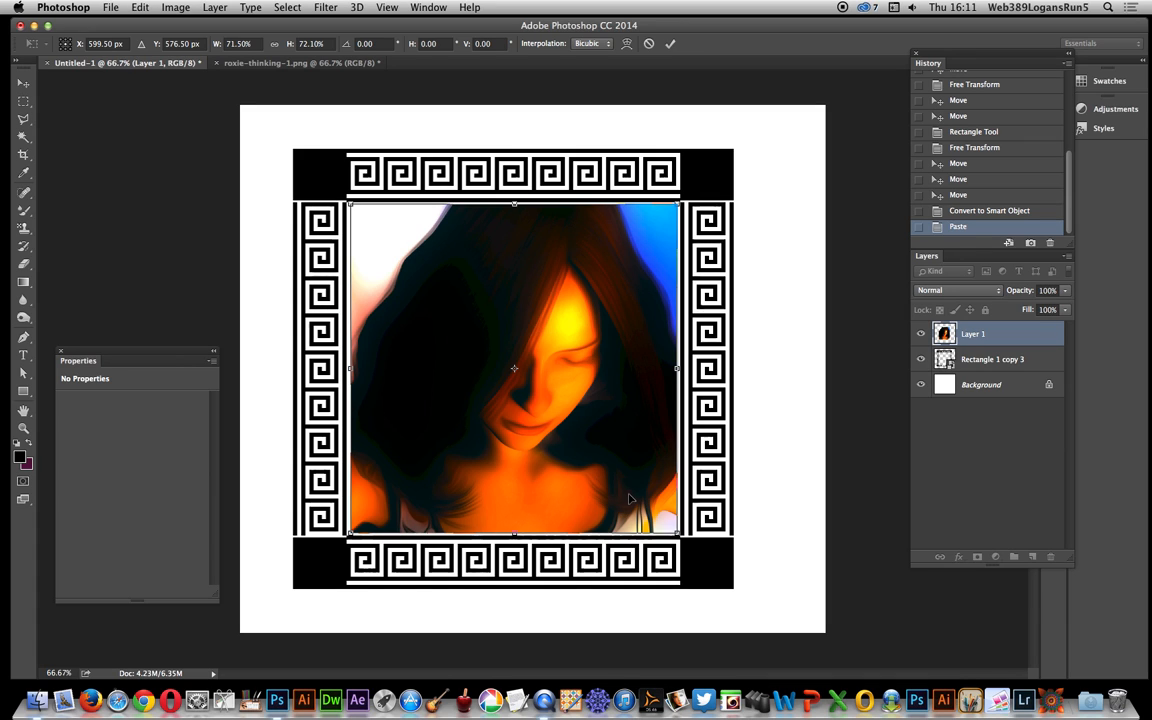